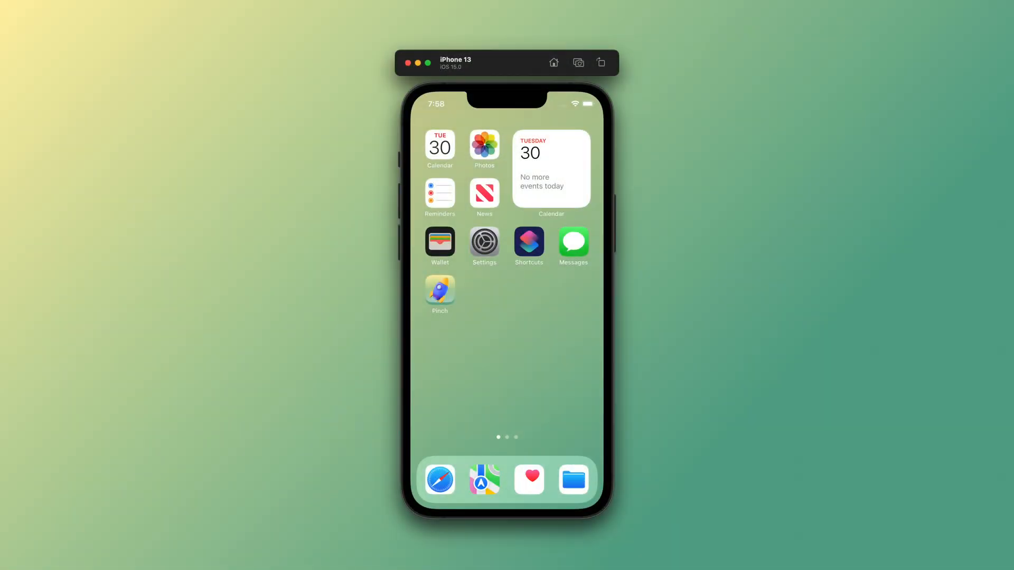
- Launch the Pinch app in the simulator and double-tap the cover to zoom in and back out
left_click(440, 289)
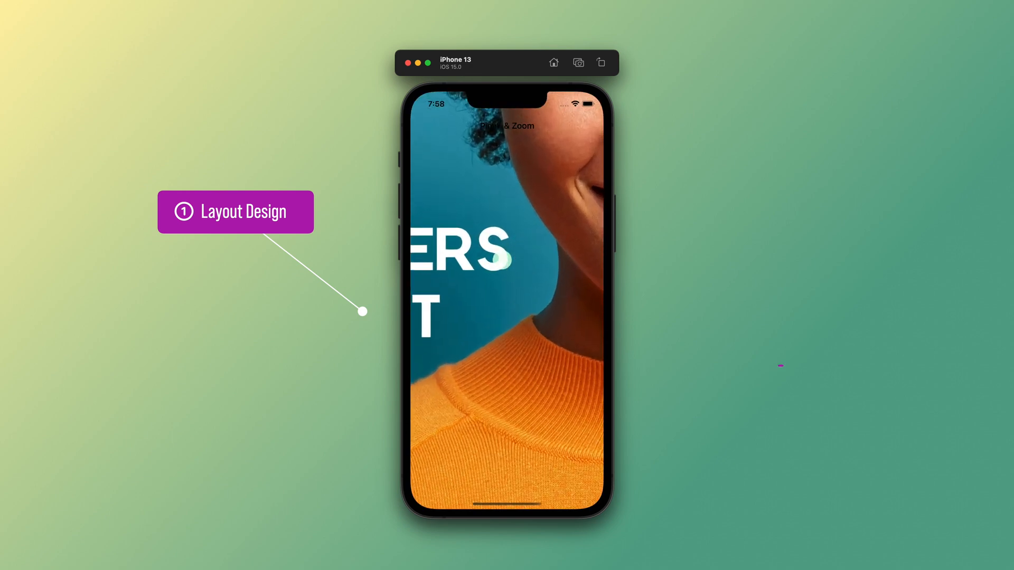
double_click(506, 311)
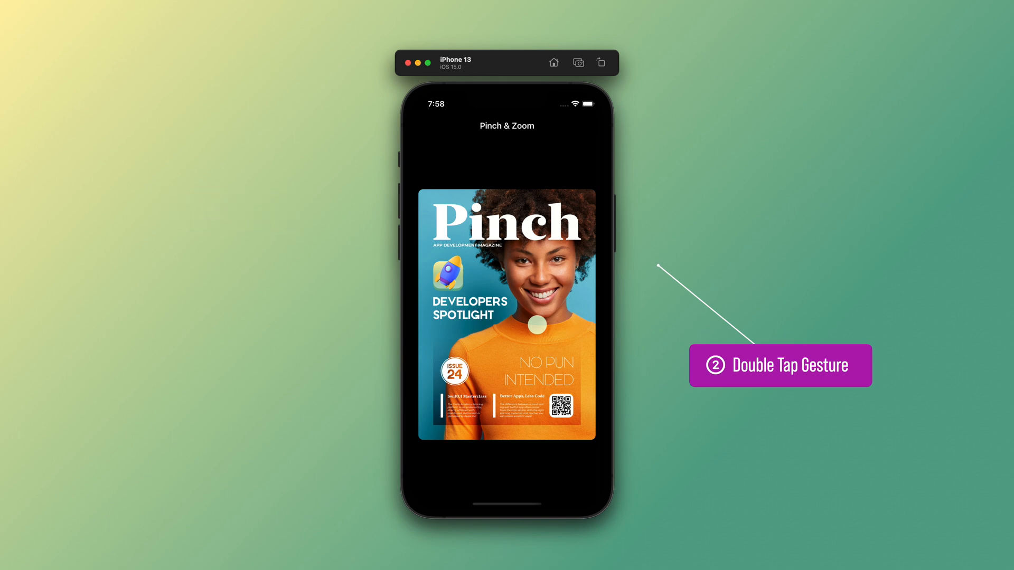
double_click(534, 324)
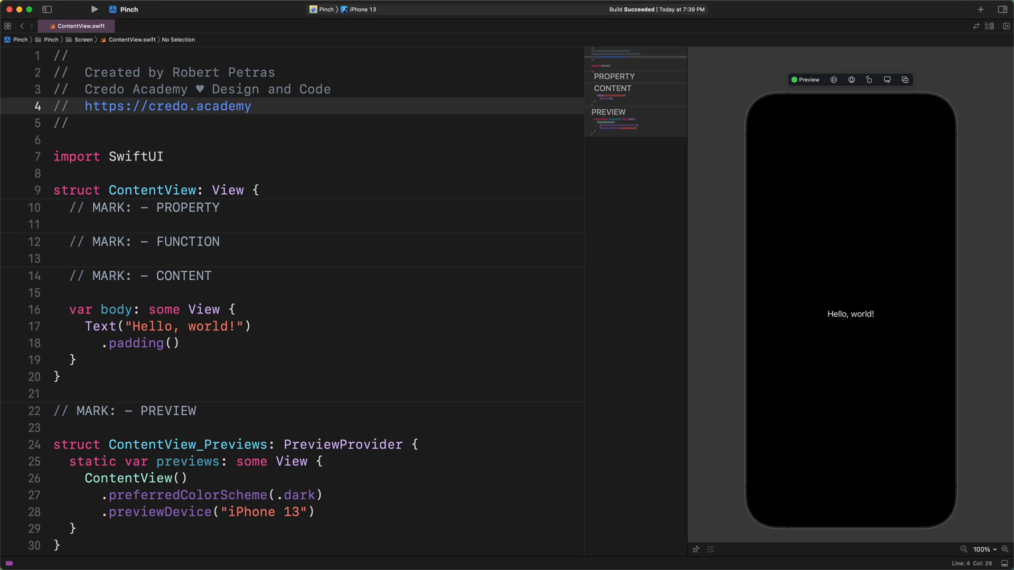
- Replace the Hello, world! text with an empty NavigationView { } //: NAVIGATION using .navigationViewStyle(.stack)
left_click(265, 326)
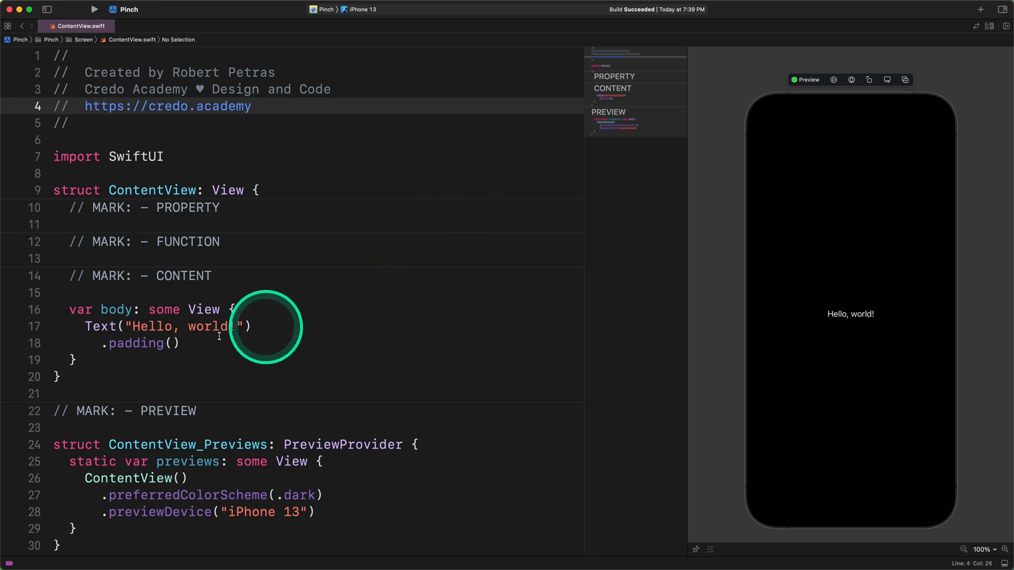
left_click(194, 342)
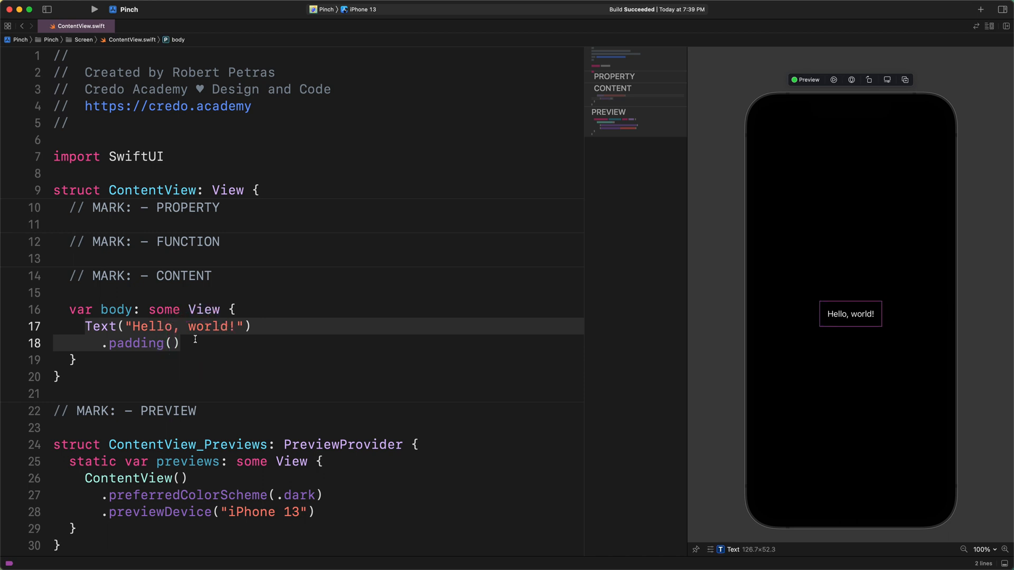
type("NavigationView {")
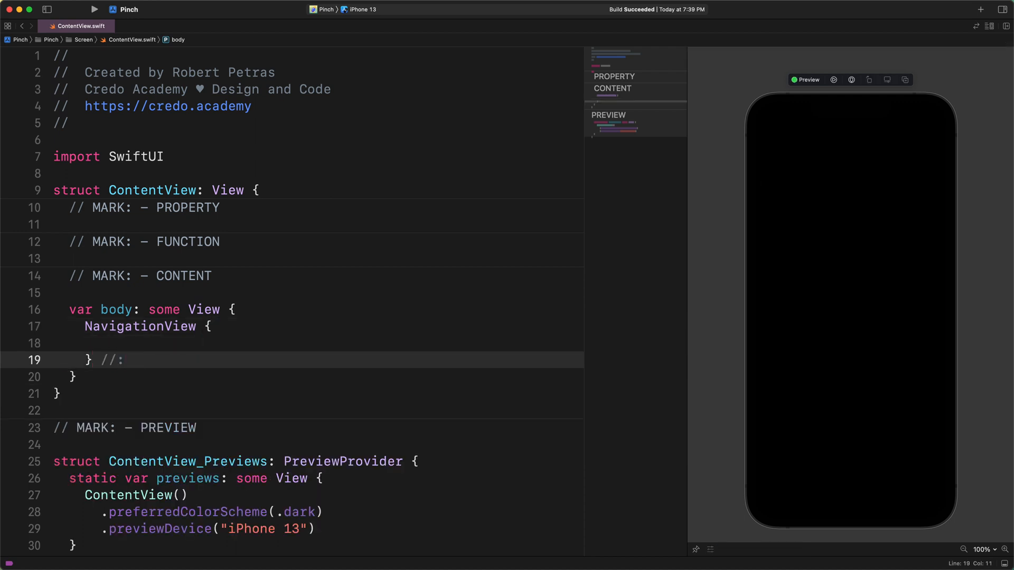
type("NAVIGATION")
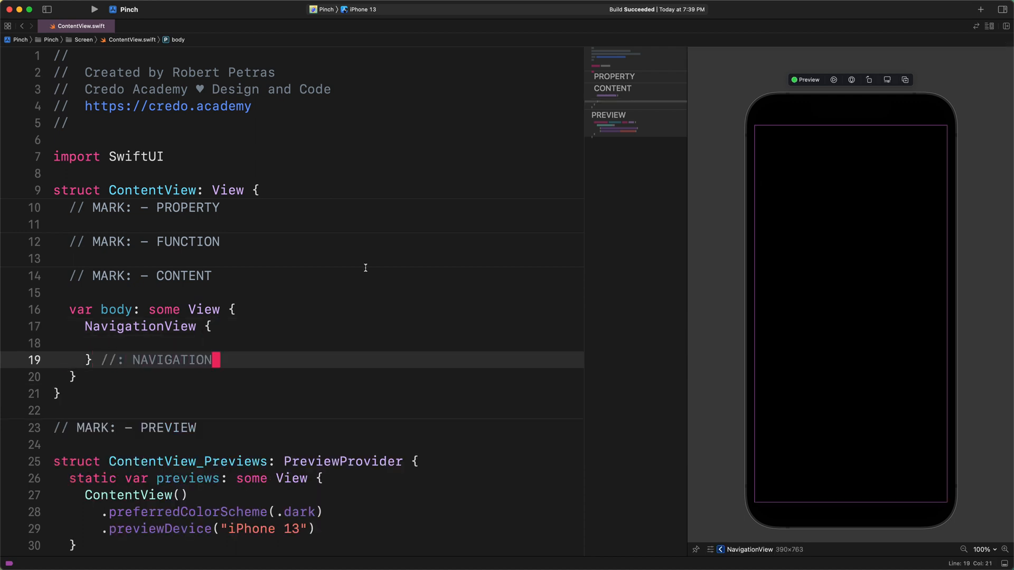
type(".na")
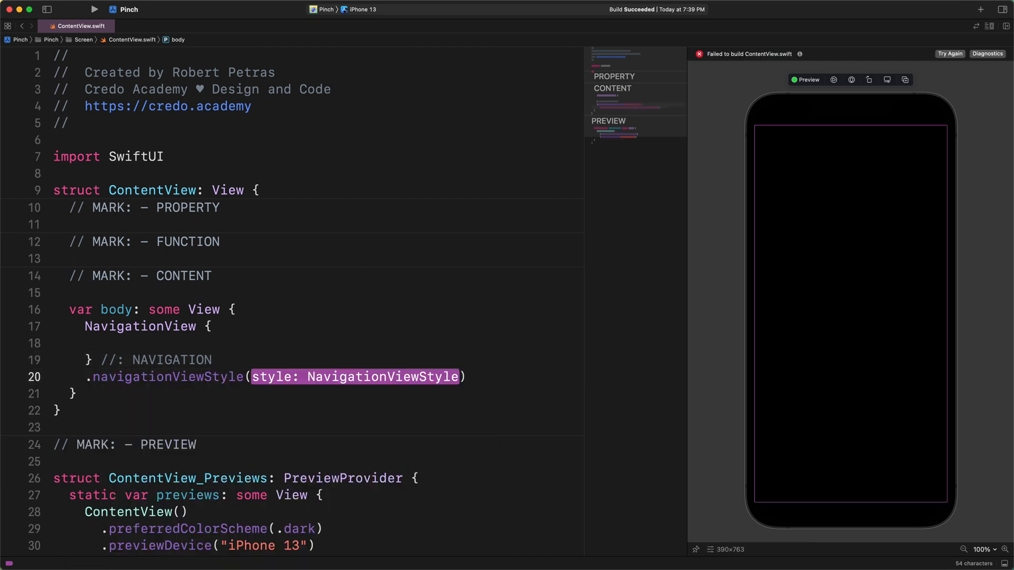
type(".stack")
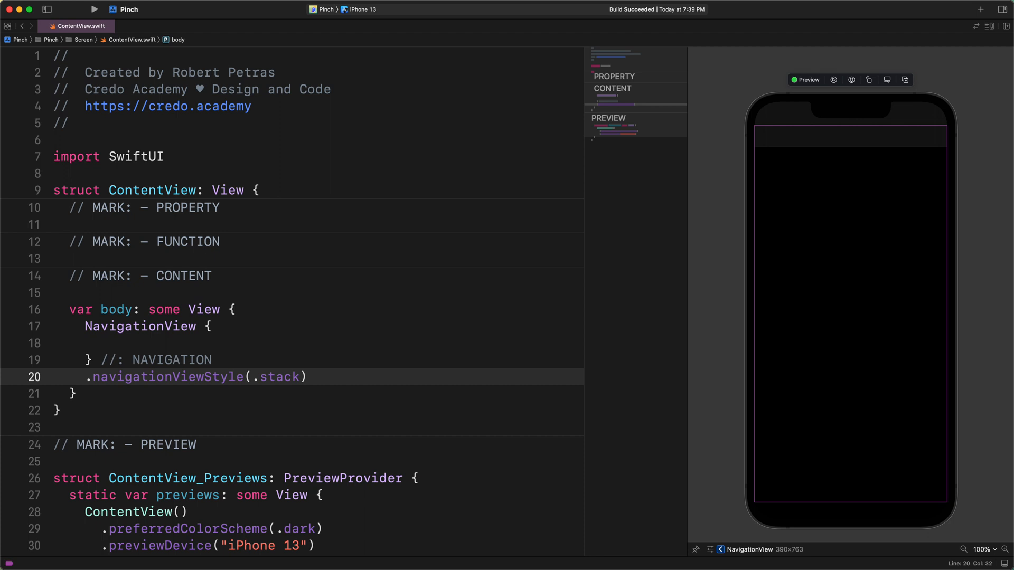
type("Z")
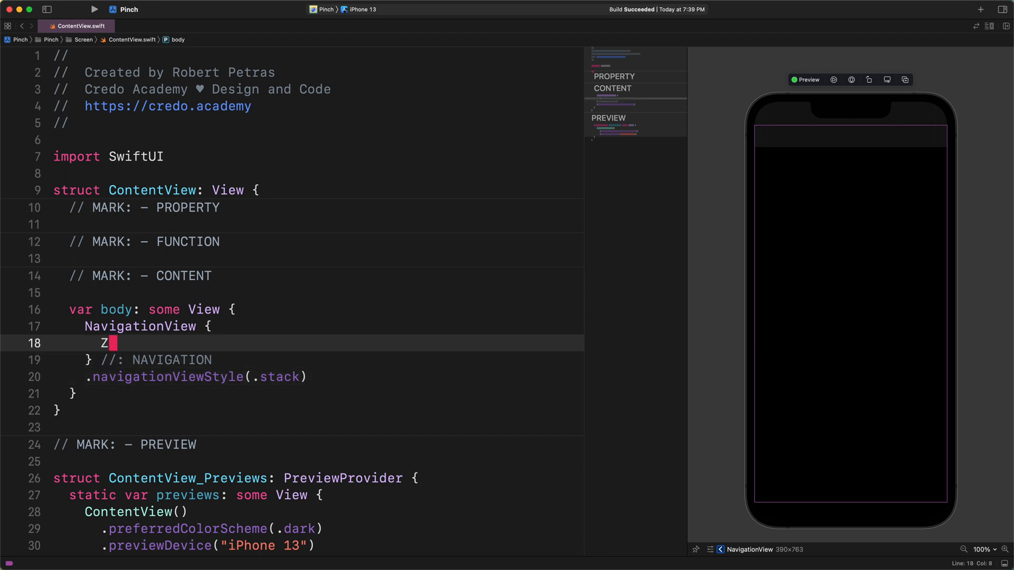
- Add an empty ZStack with .navigationTitle("Pinch & Zoom") and inline title display mode
type("Stack {")
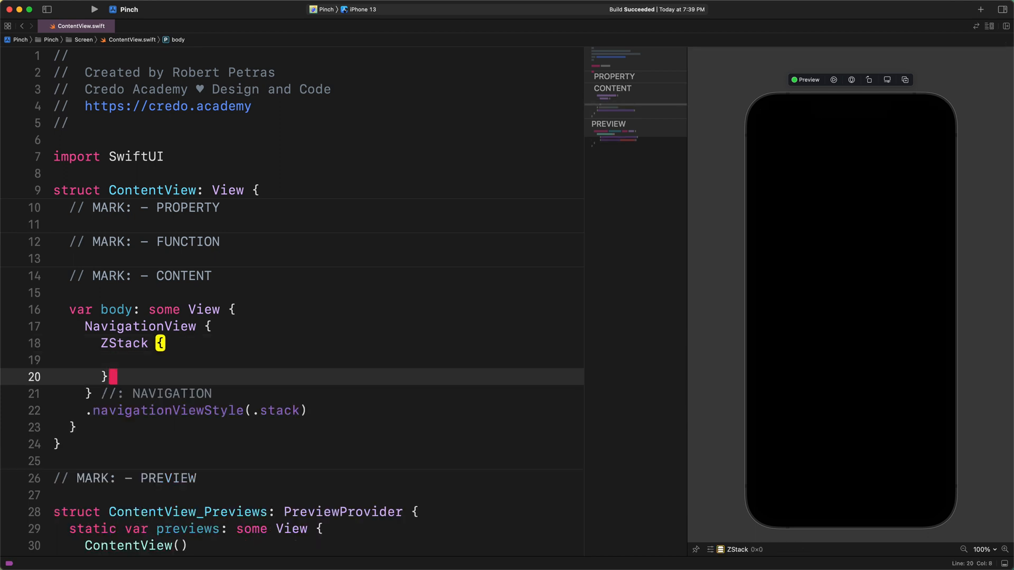
type("//: ZSTA")
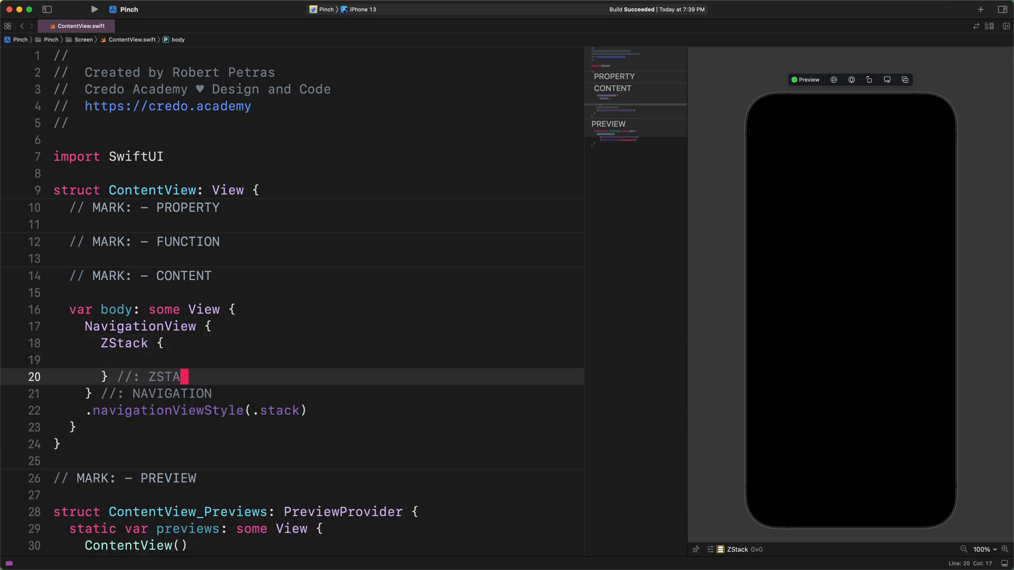
type(".navigationTitle(\"")
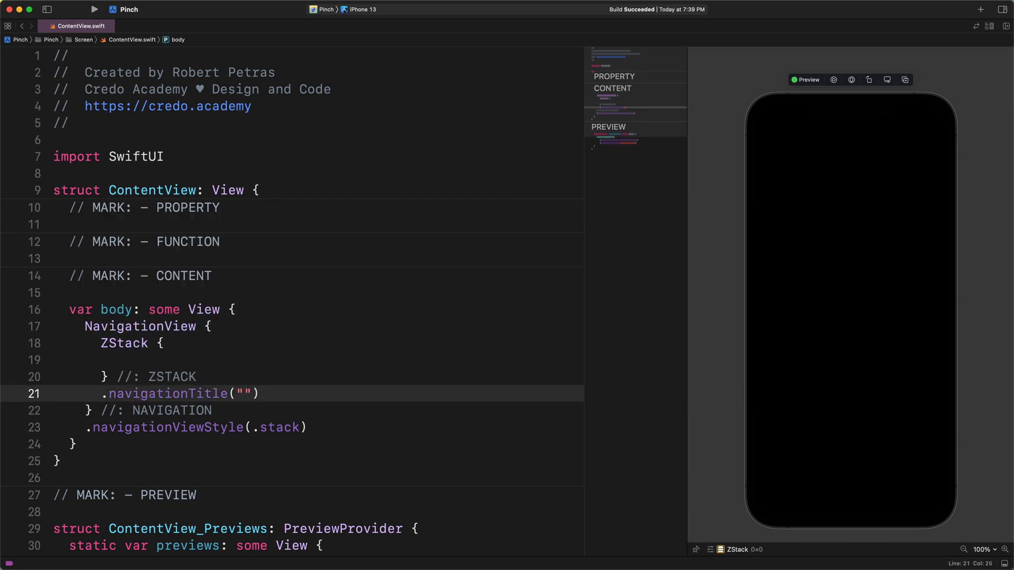
type("Pinch &")
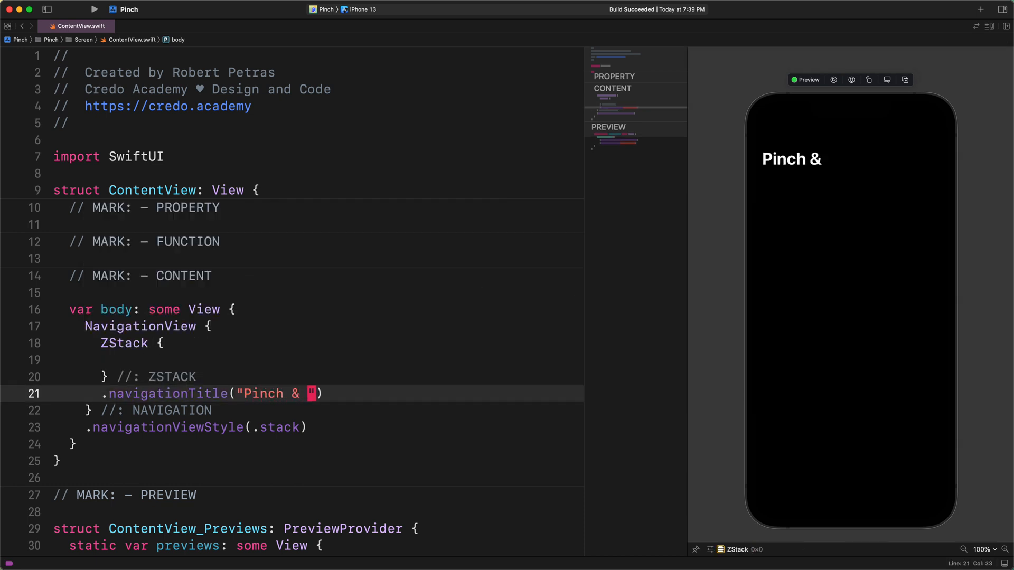
type("Zoom")
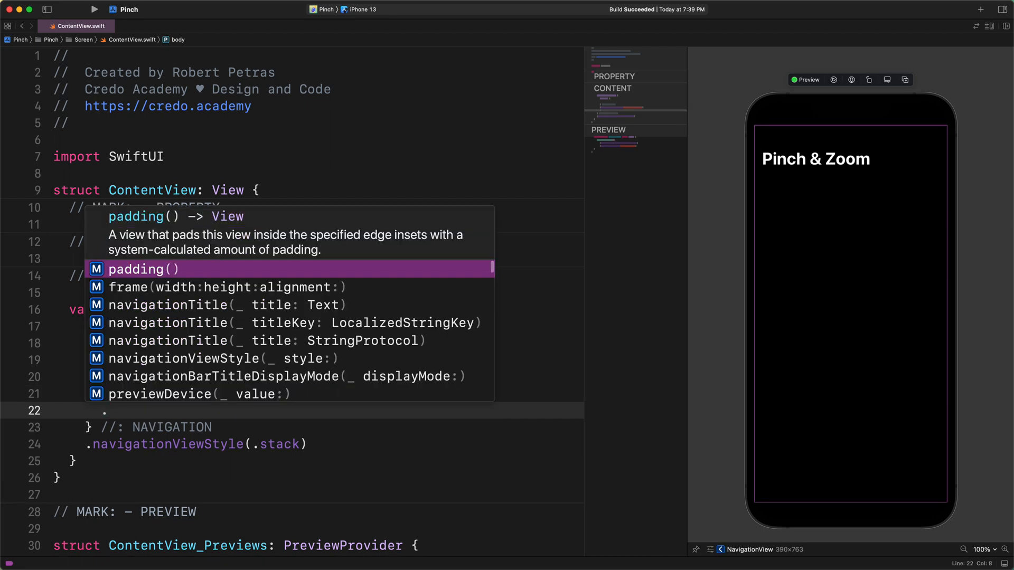
type("navBTD")
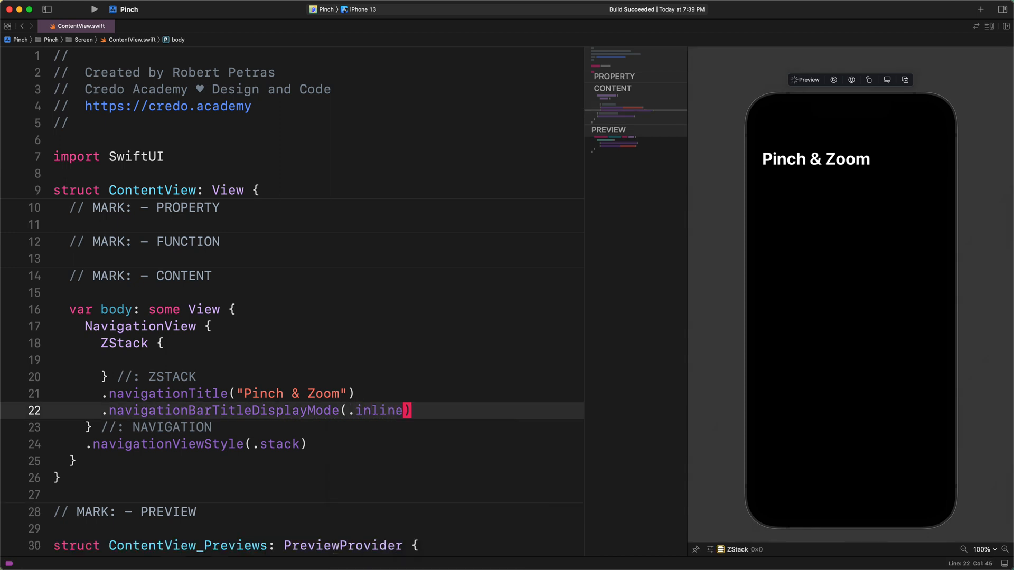
left_click(835, 79)
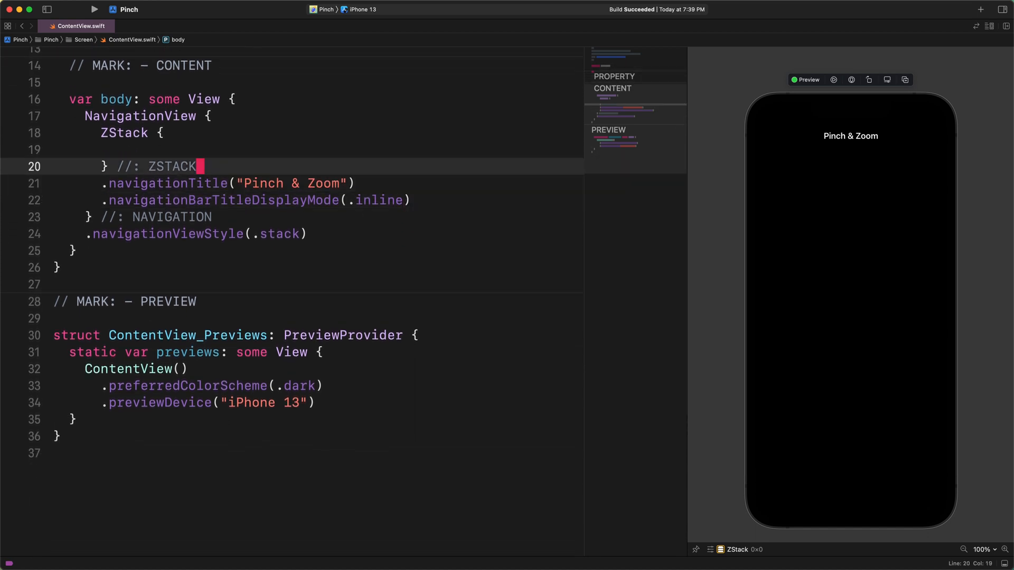
- Under a PAGE IMAGE mark, add a resizable Image("magazine-front-cover")
type("// MARK: - placeholder")
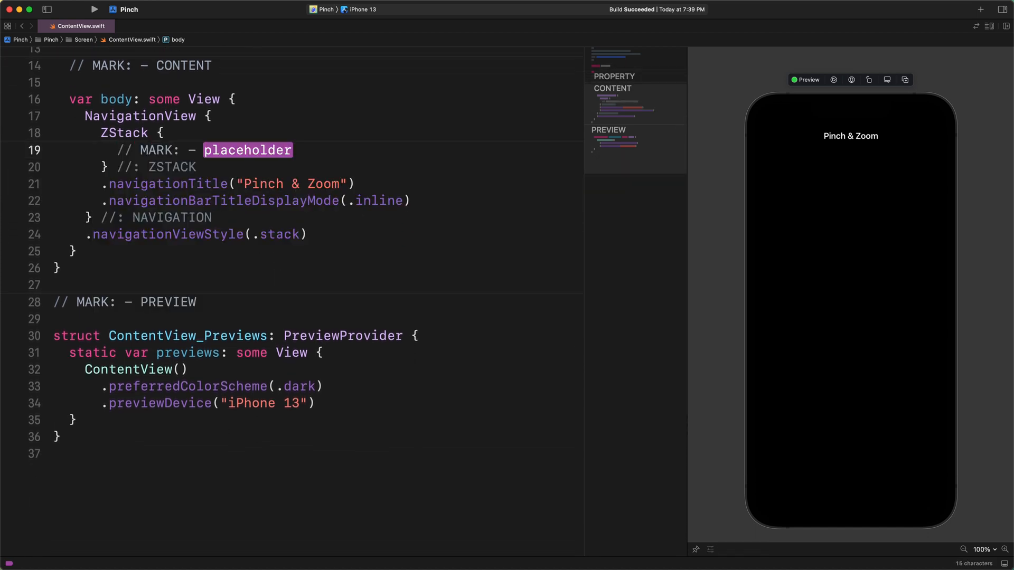
type("PAGE IMAGE")
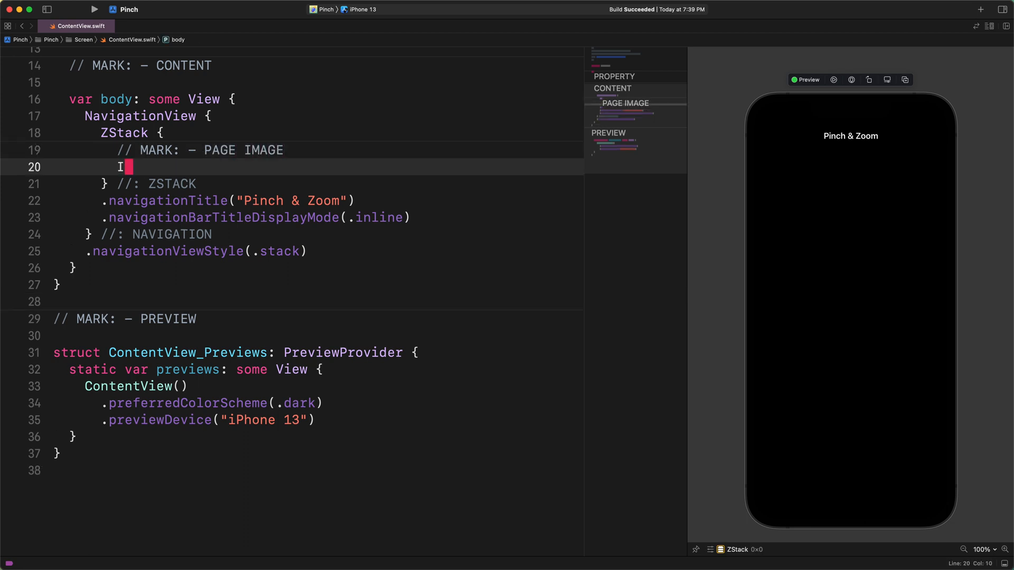
type("Image(\"mag")
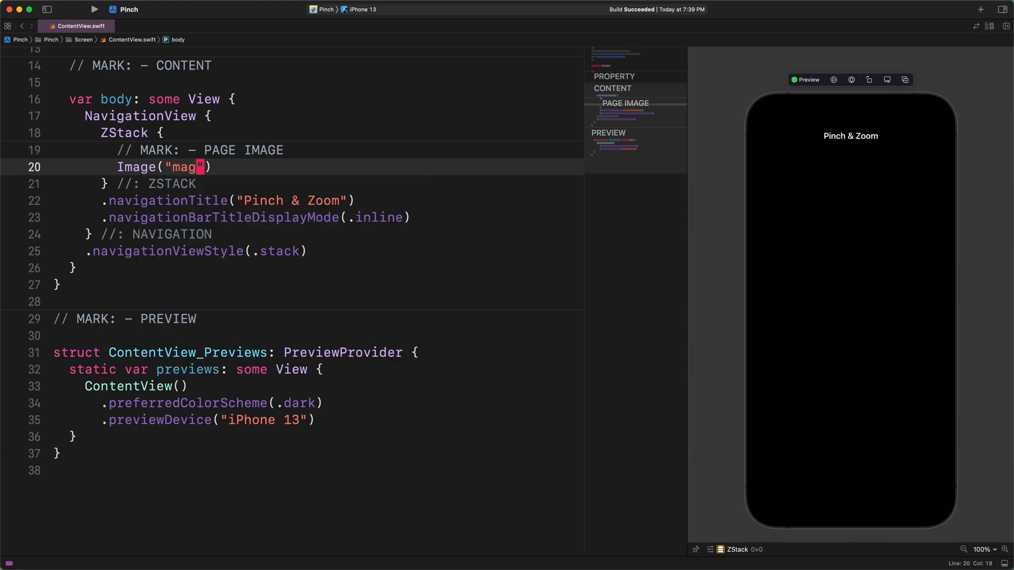
type("azine-front-")
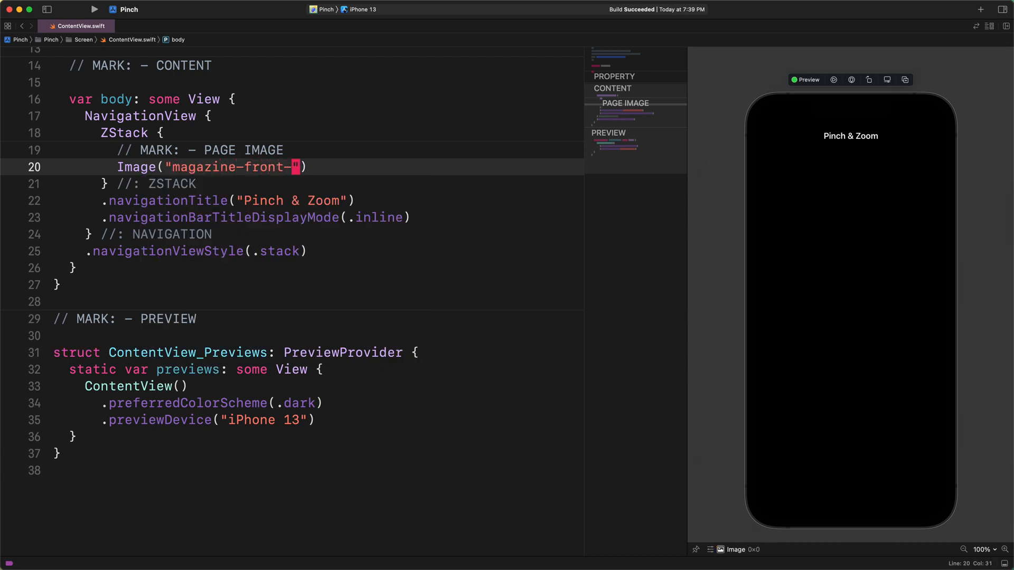
type("cover")
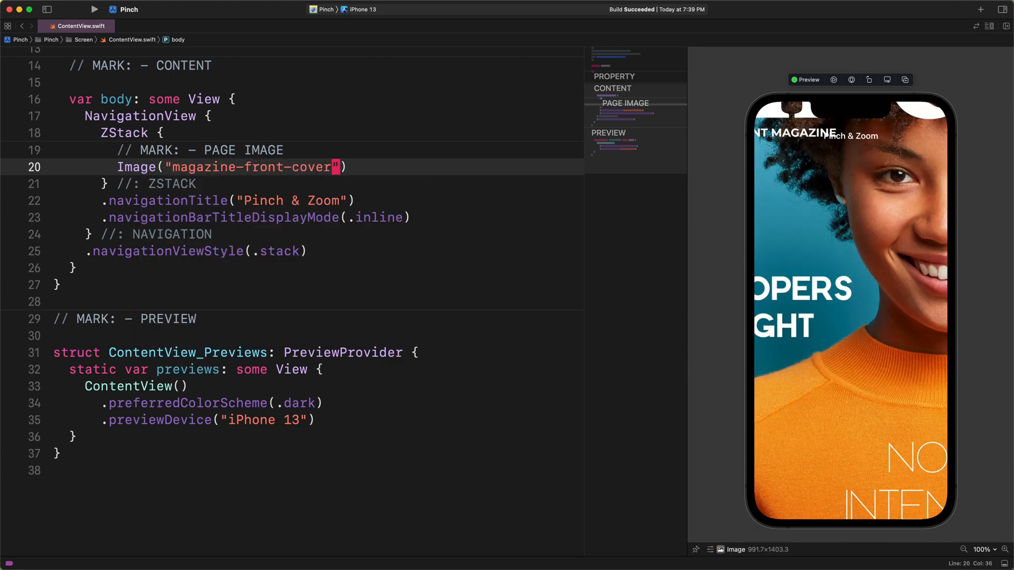
type(".resizable()")
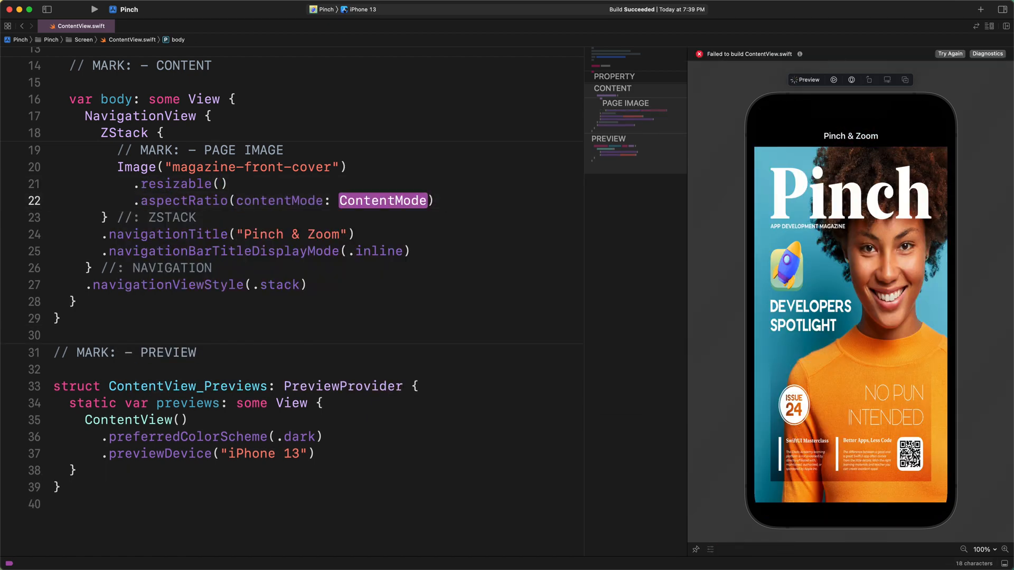
- Fit the cover's aspect ratio with corner radius 10, padding and a black shadow of radius 12
type(".fit")
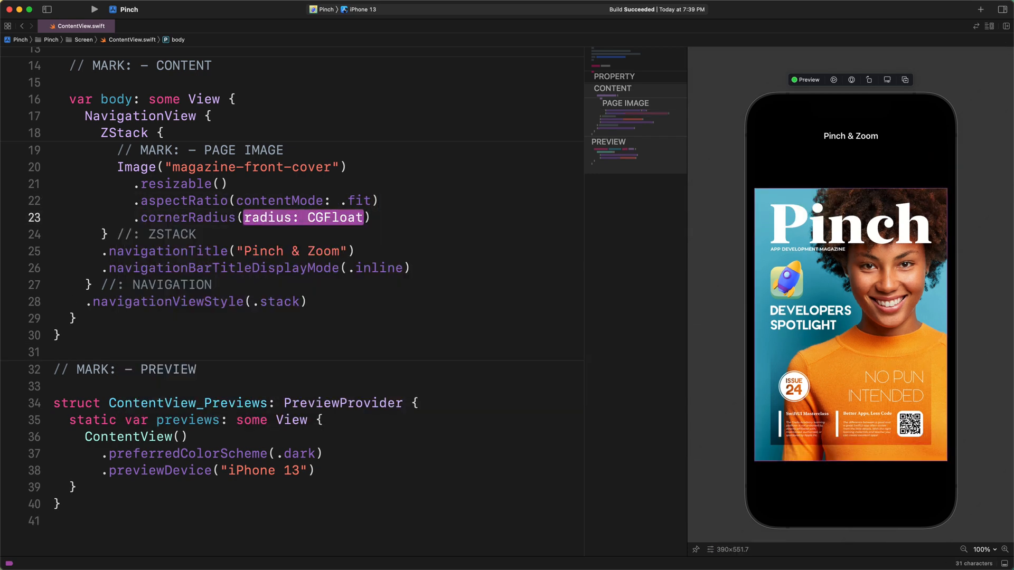
type("10")
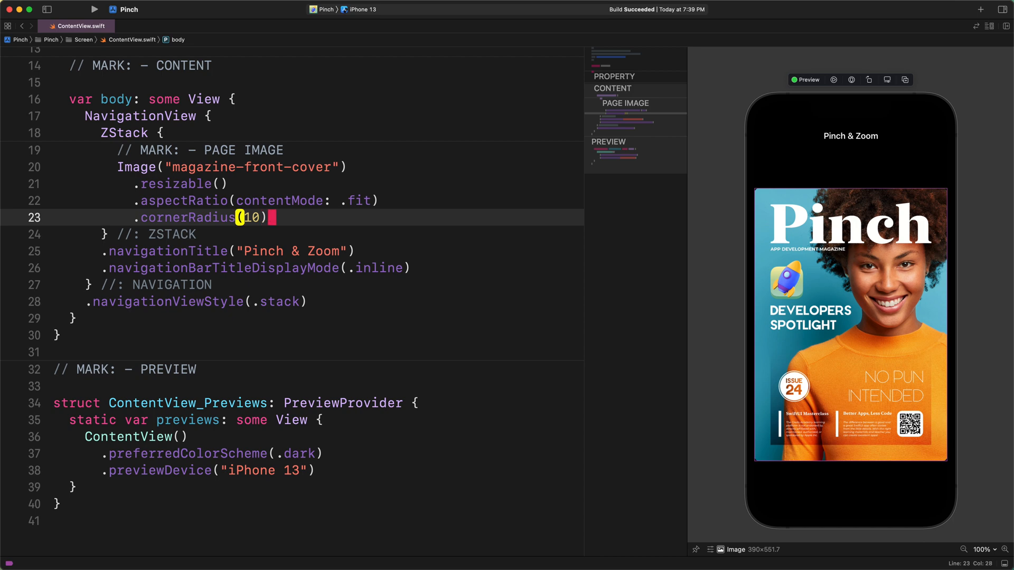
type(".padding()")
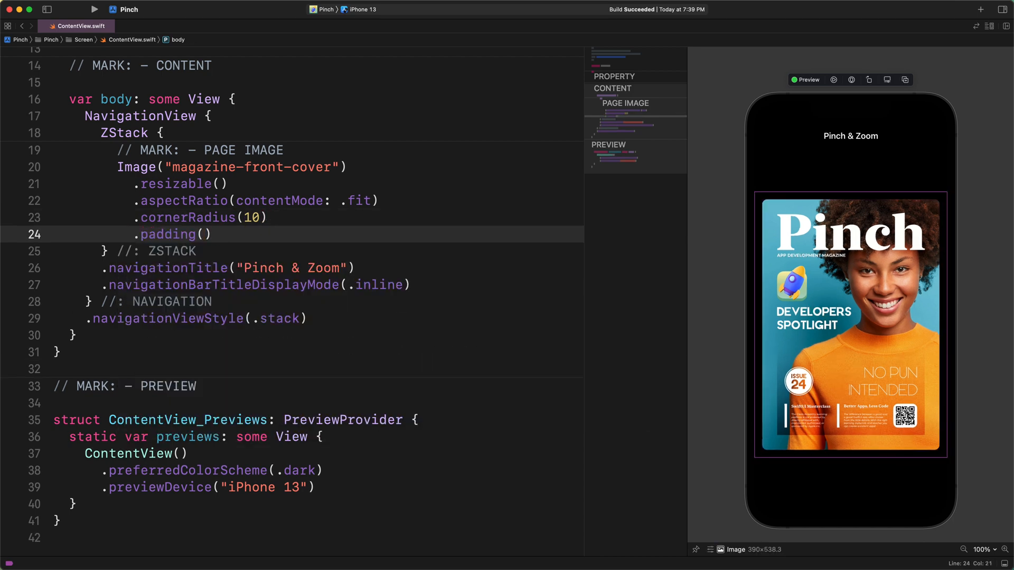
type(".sh")
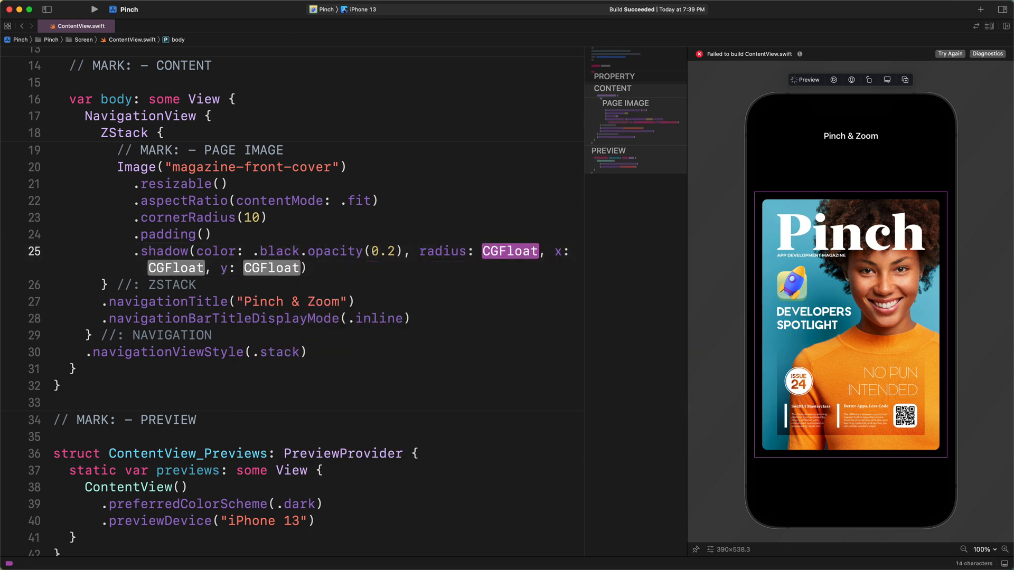
type("12")
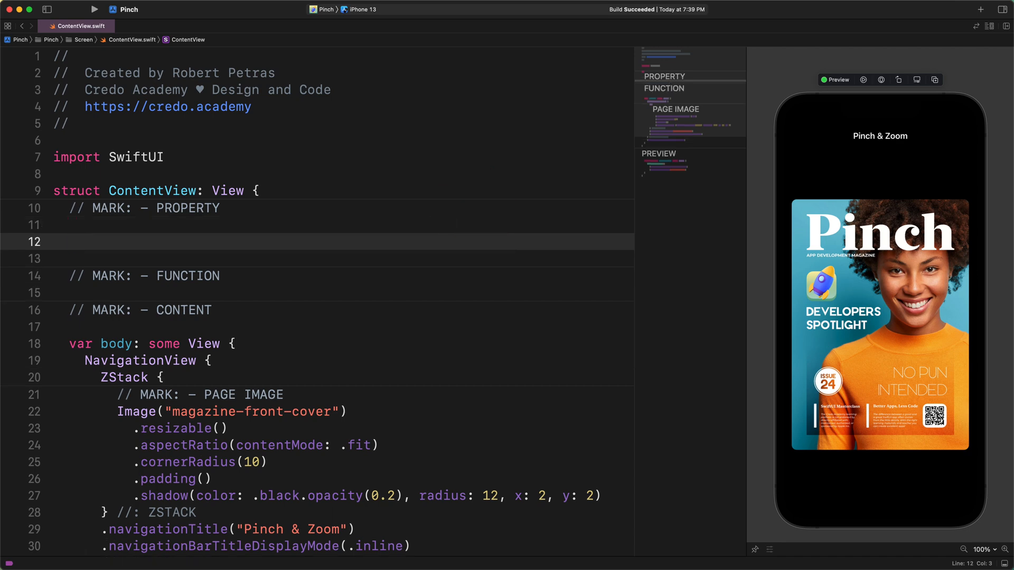
type("@State private var is")
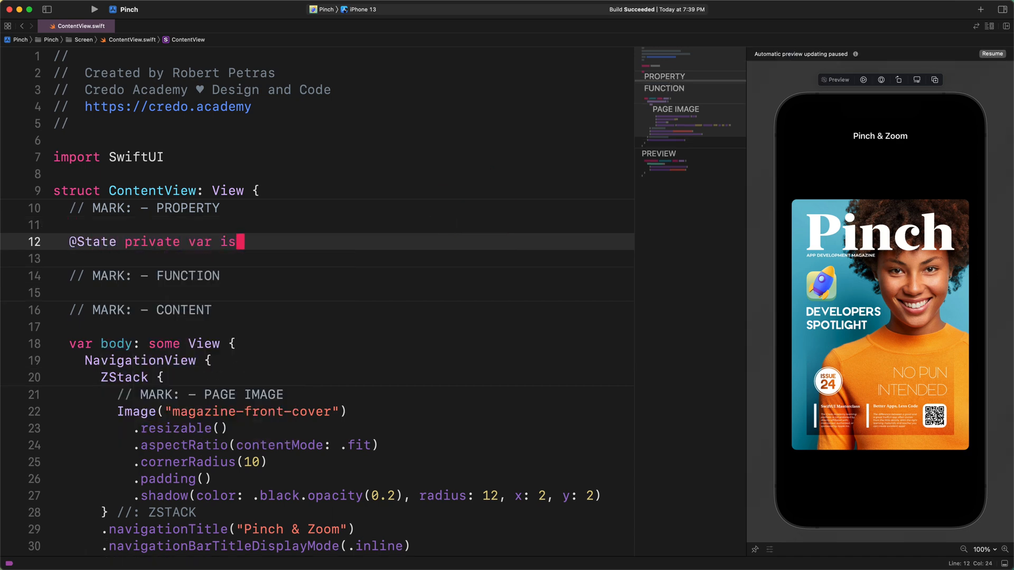
type("Animating: Bool = false")
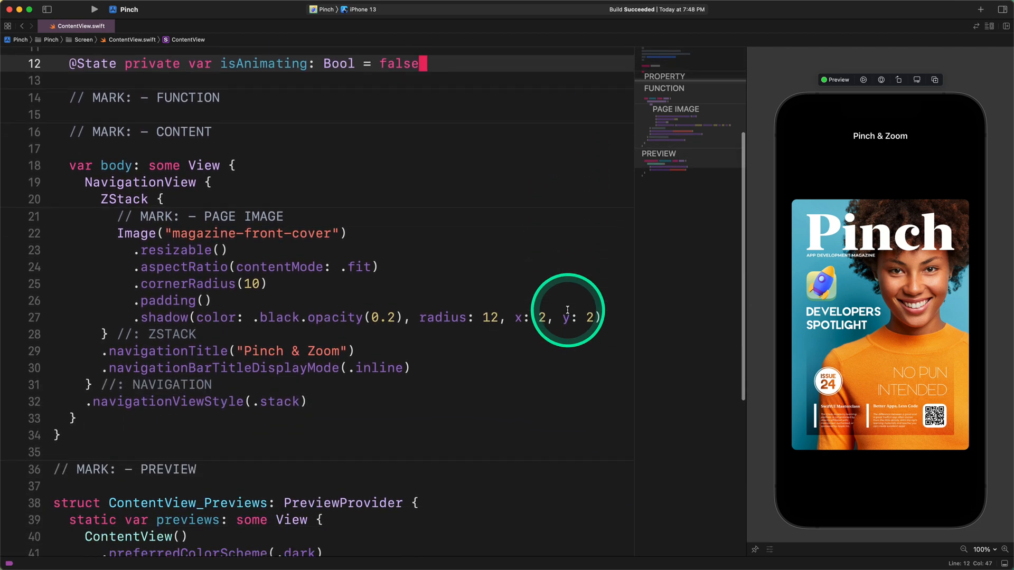
- Add .opacity(isAnimating ? 1 : 0) to the cover image below its shadow modifier
scroll("down", 3)
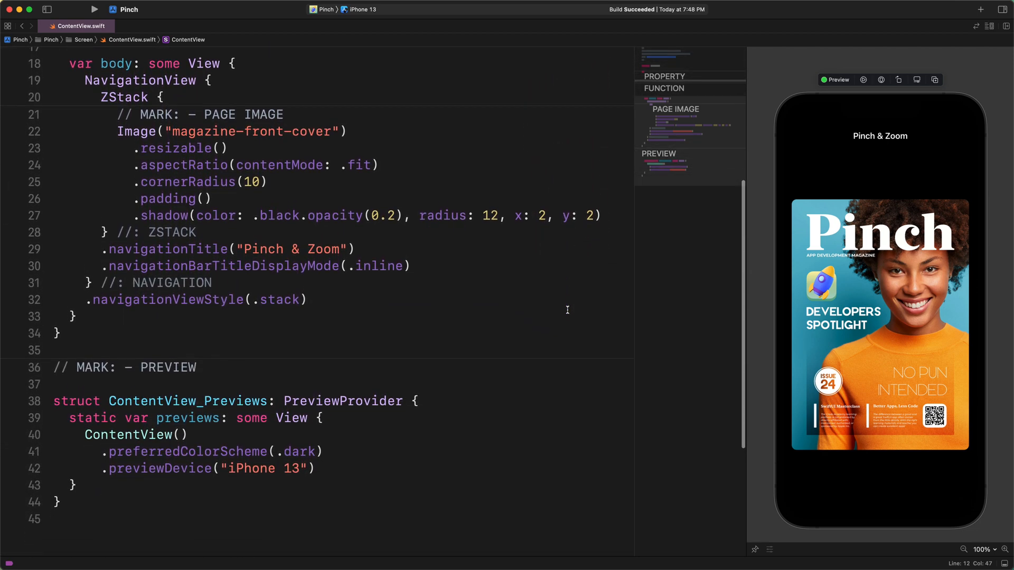
left_click(612, 220)
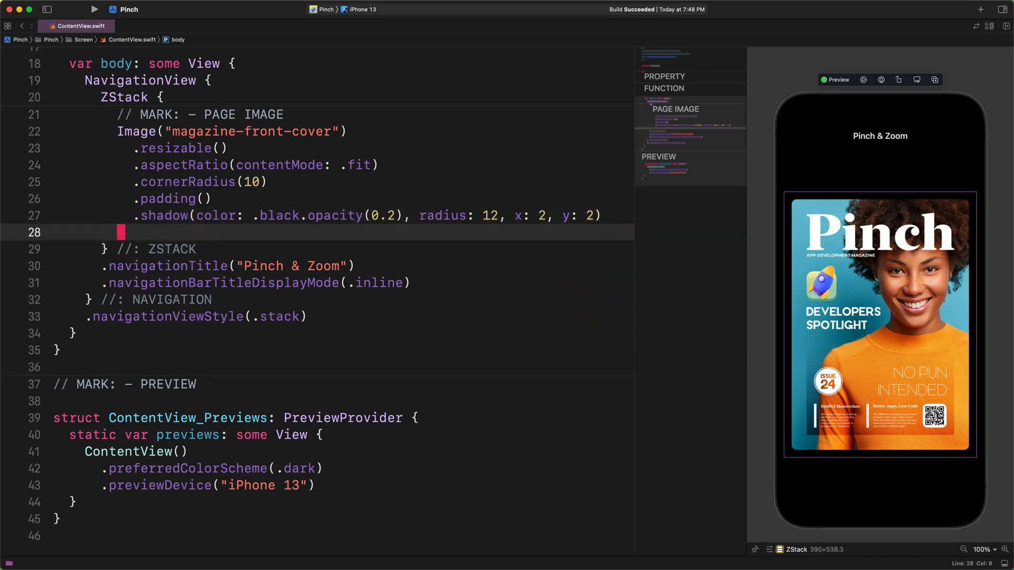
type(".opacity(isAnimating ? 1 : 0")
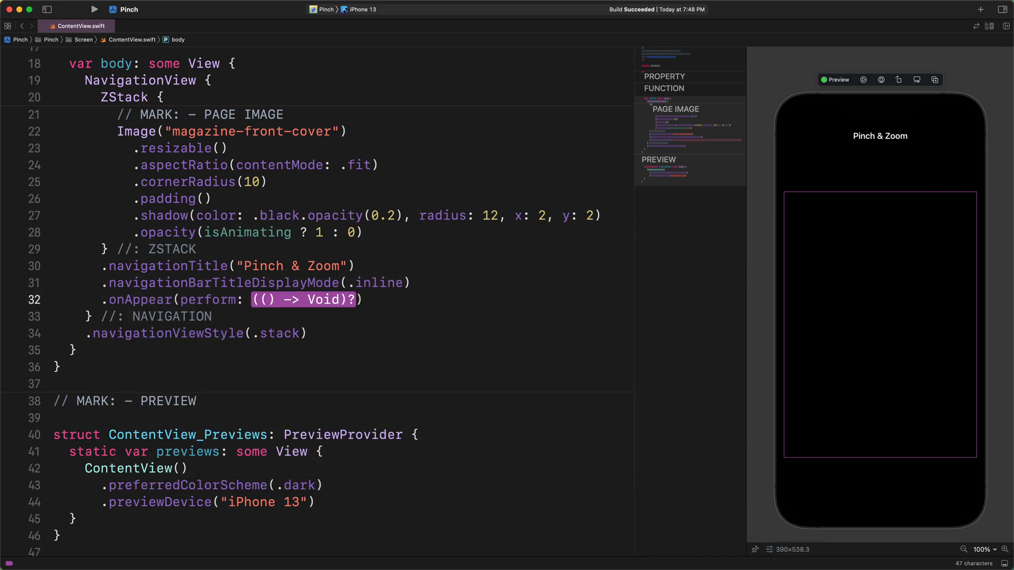
- In onAppear, set isAnimating = true inside withAnimation(.linear(duration: 1))
type("wi")
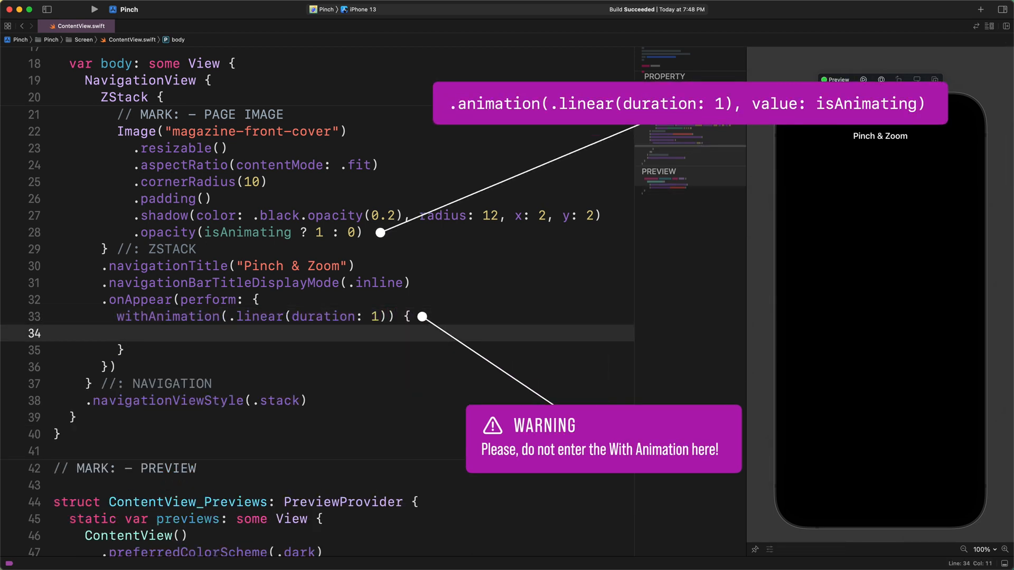
type("isAnimating = true")
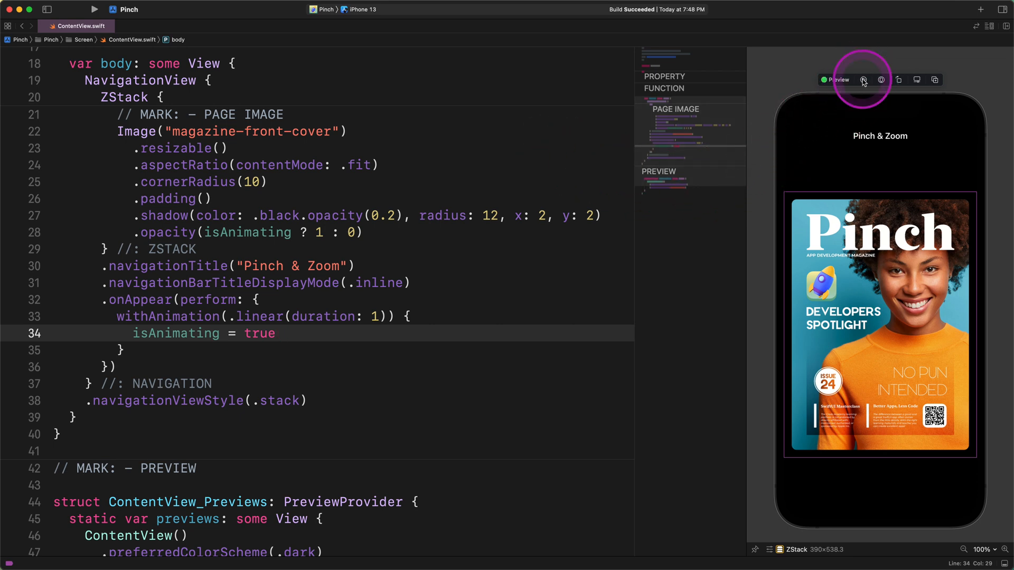
- Run the live preview twice to watch the magazine cover fade in
left_click(863, 79)
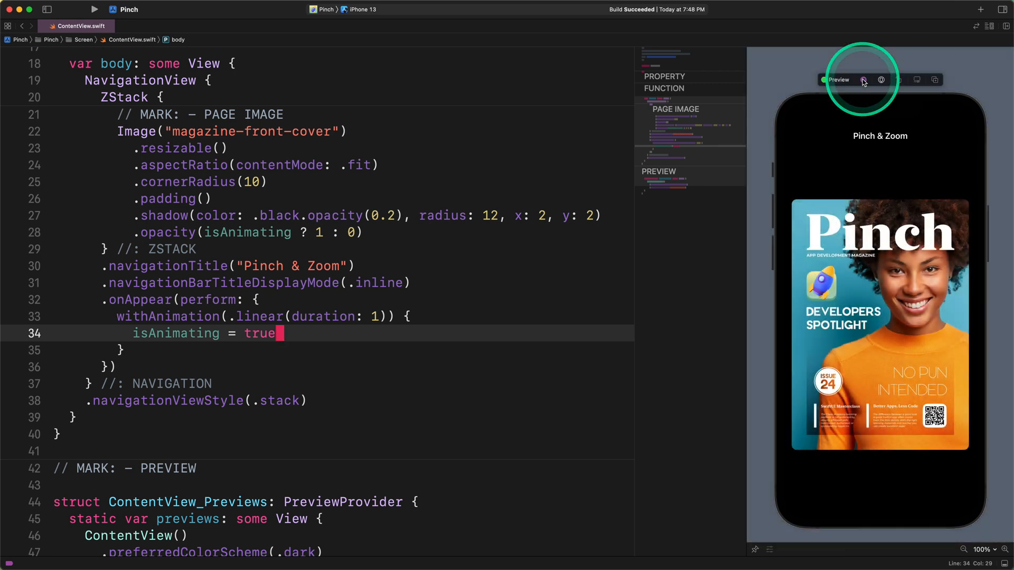
left_click(863, 79)
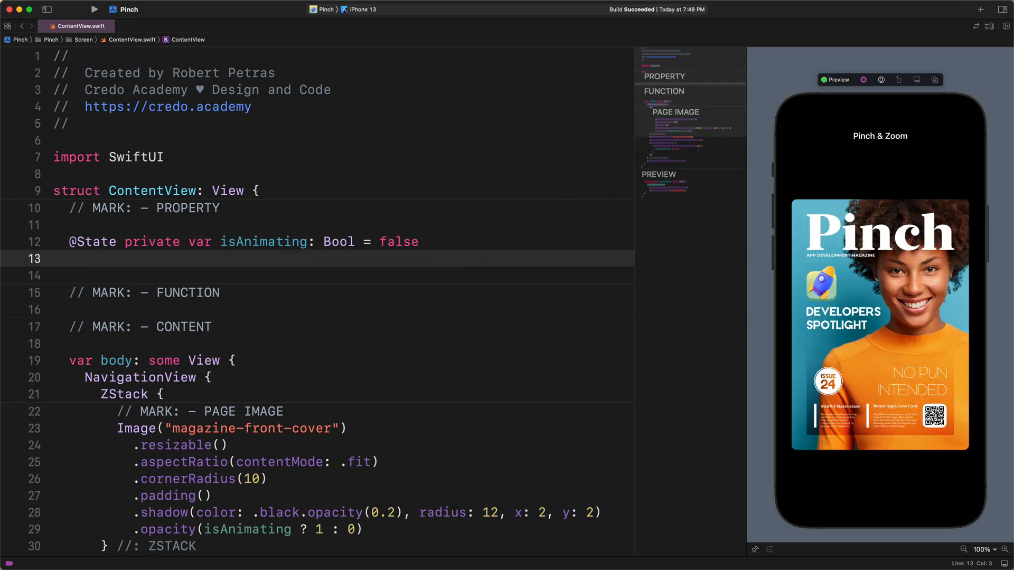
type("@State priv")
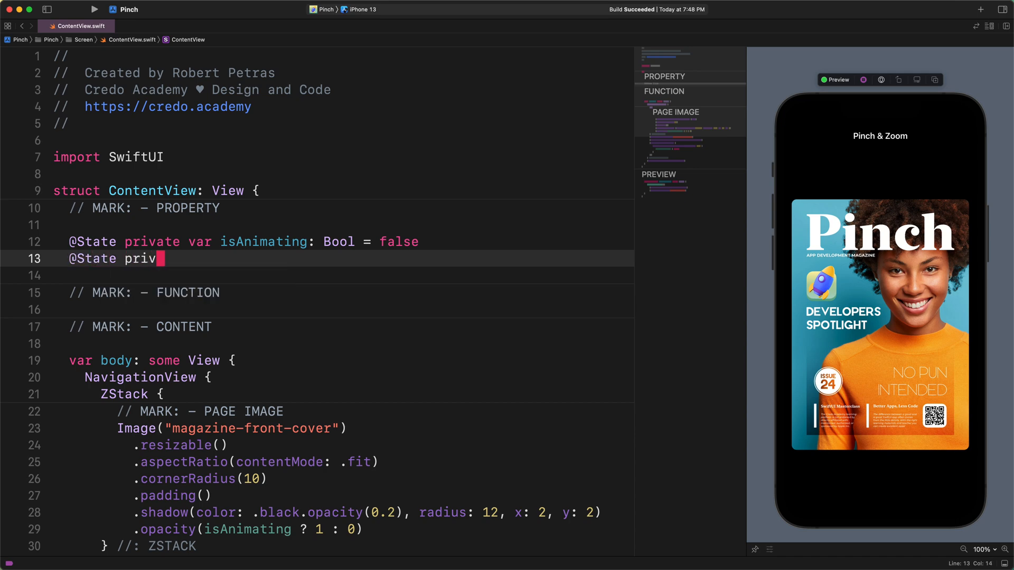
type("ate var imageS")
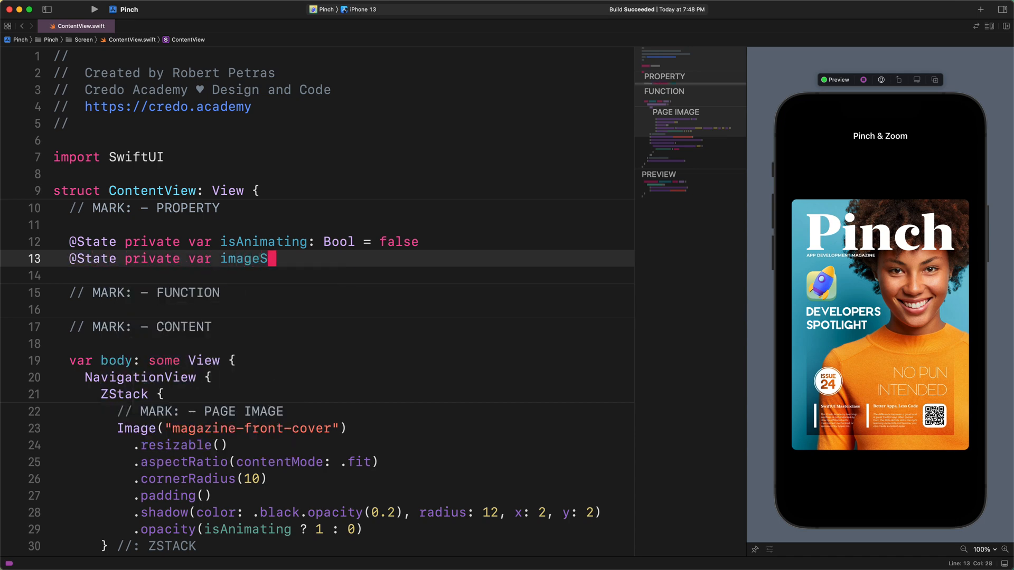
type("cale: CGF")
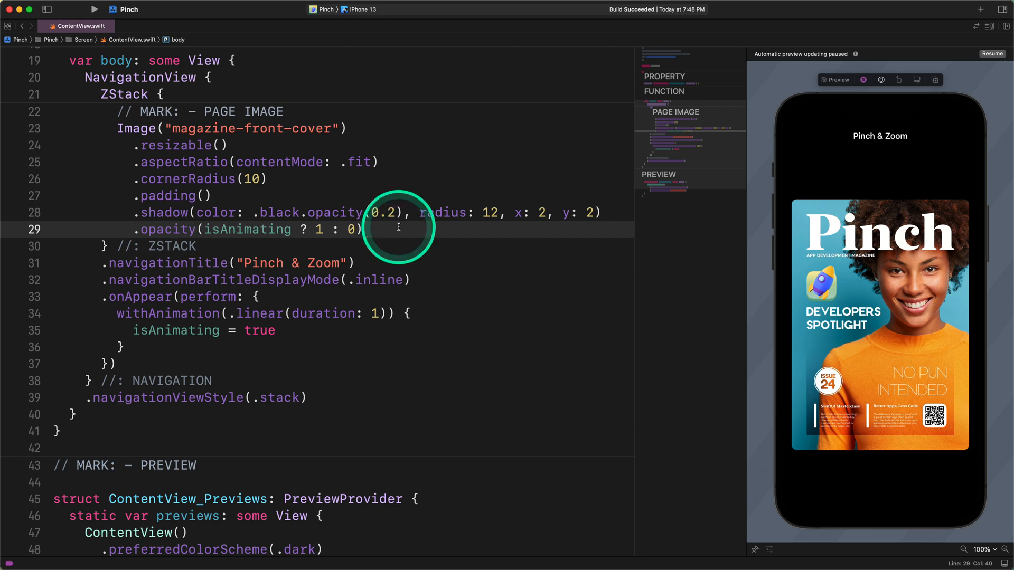
- Add .scaleEffect(imageScale), a TAP GESTURE mark and an .onTapGesture(count: 2) checking imageScale == 1
type(".scaleEffect(imageScale")
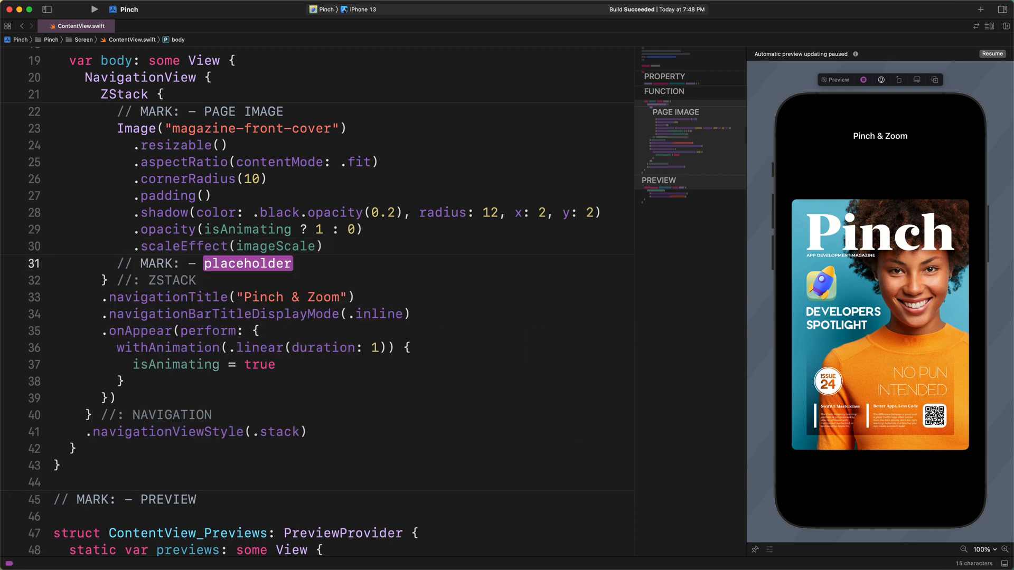
type("1. TAP GESTURE")
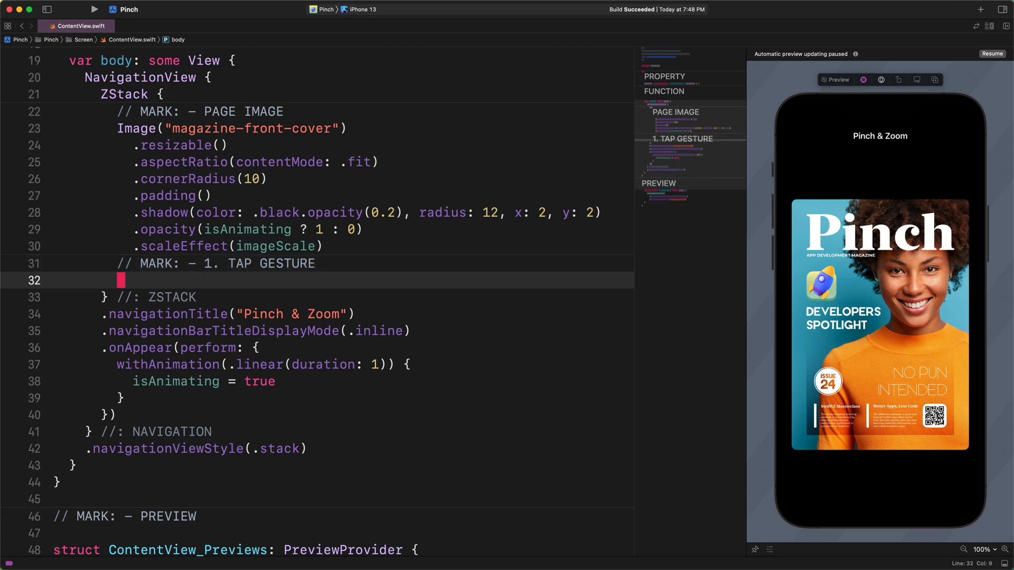
type(".onTapGesture(count: 2, perform: () -> Void")
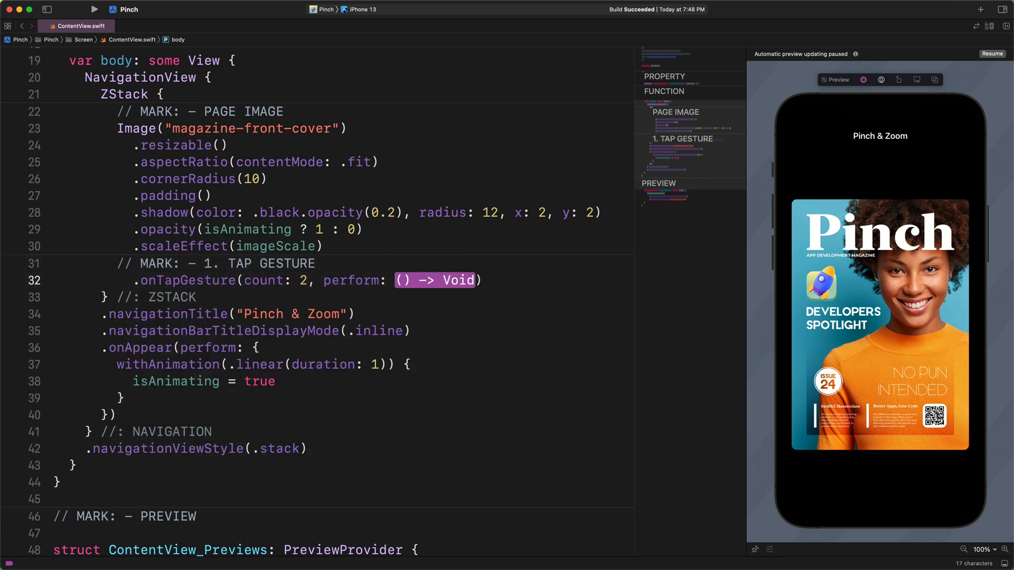
type("if")
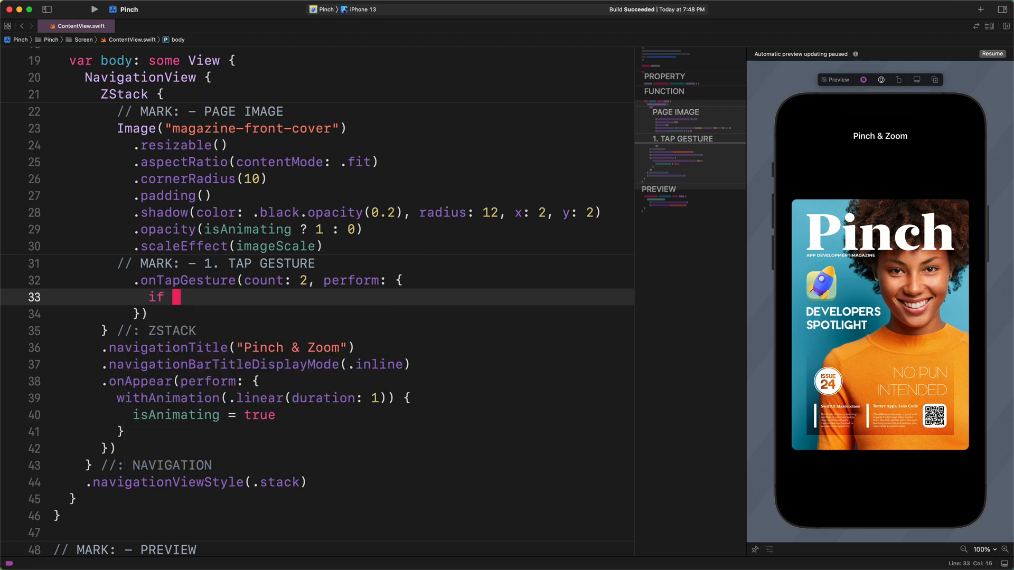
type("imageScale == 1")
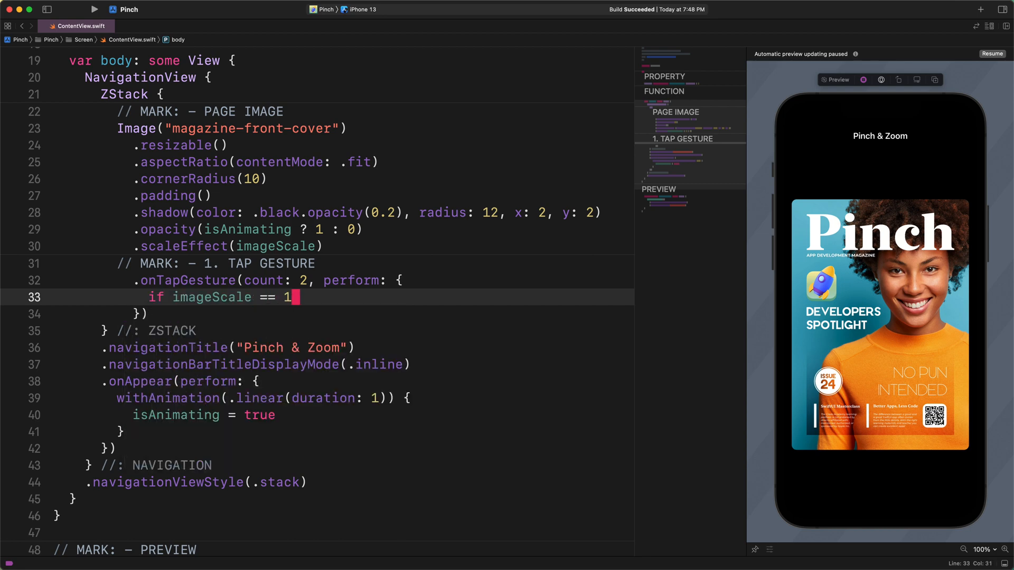
type("{")
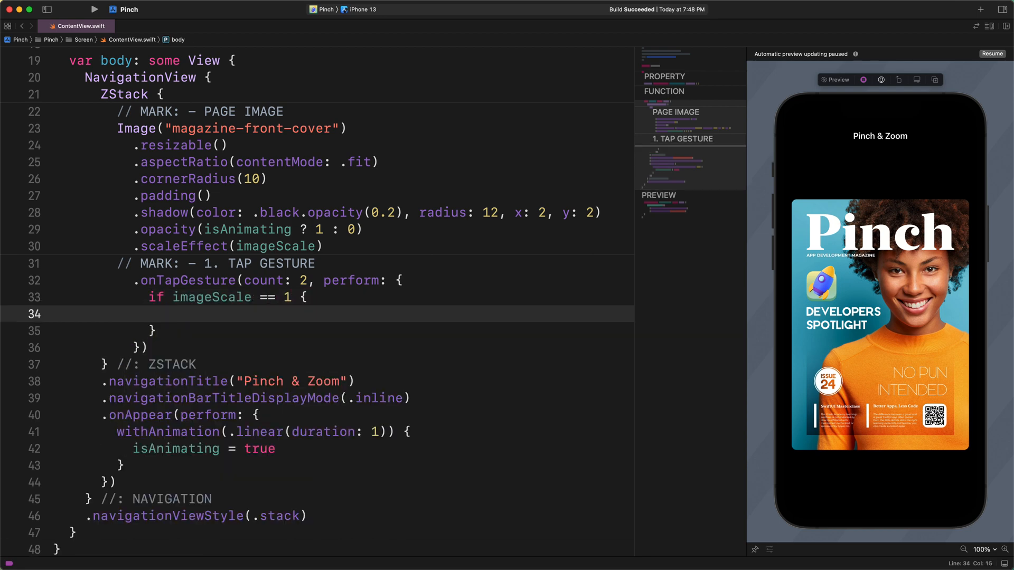
- Spring imageScale to 5 when at 1, otherwise back to 1, using withAnimation(.spring())
type("withAnimation(.spring()) {")
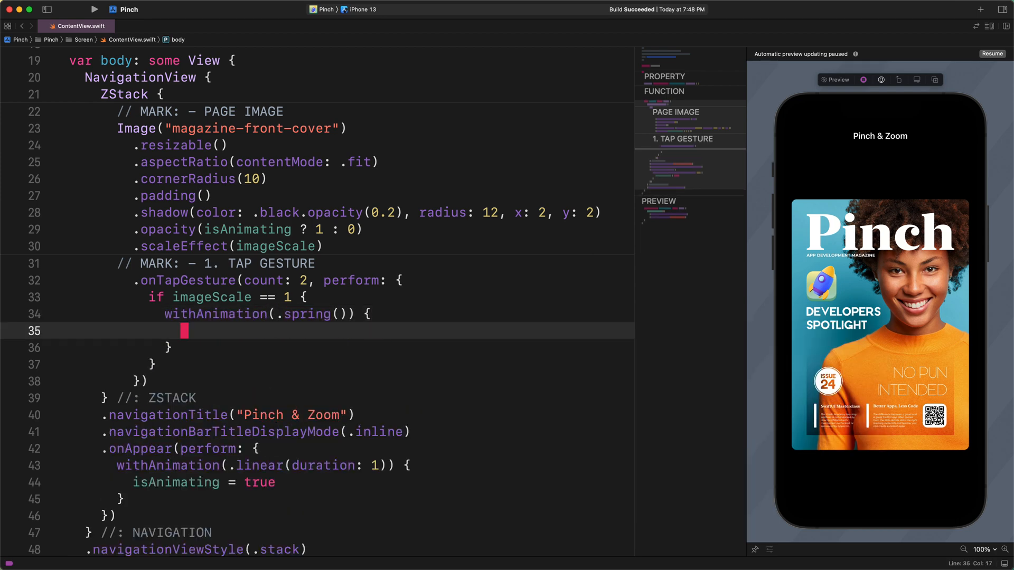
type("imageScale =")
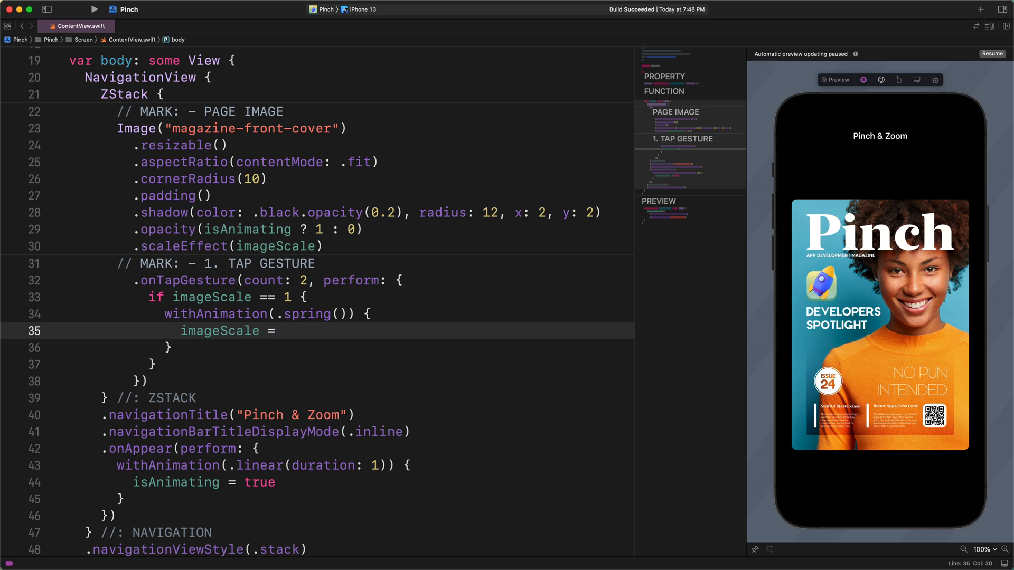
type("5")
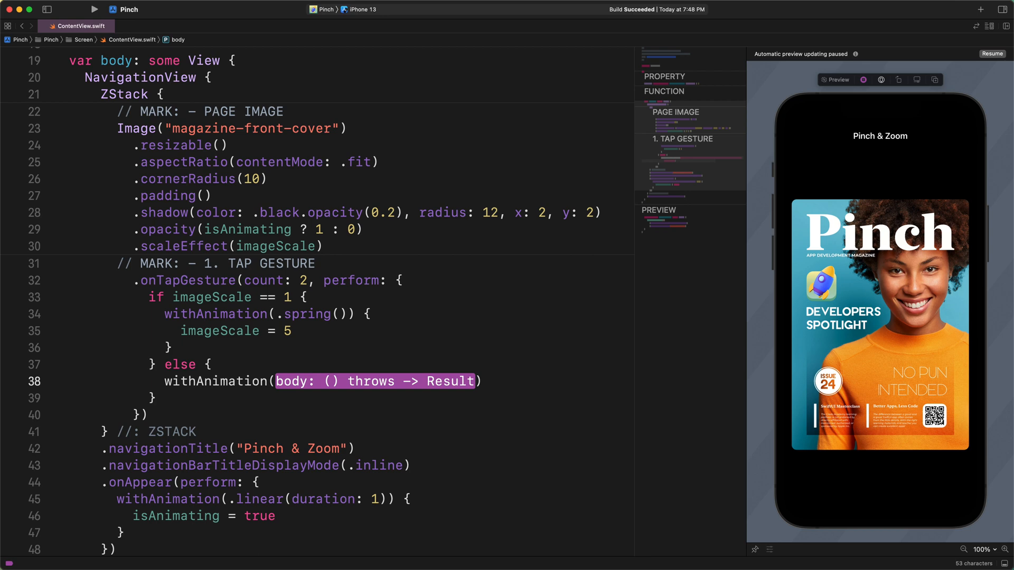
type(".spring()) {")
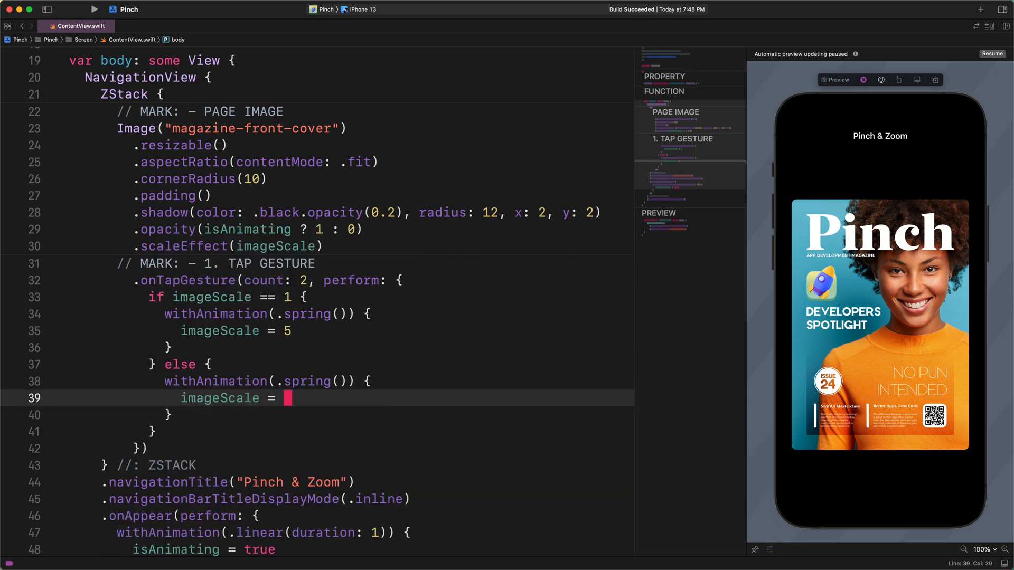
type("1")
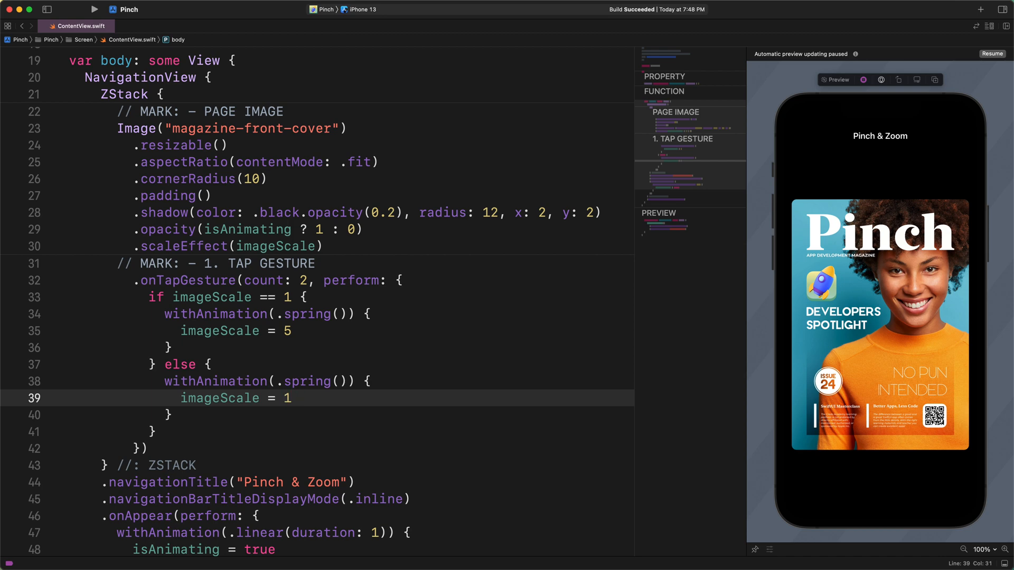
left_click(295, 398)
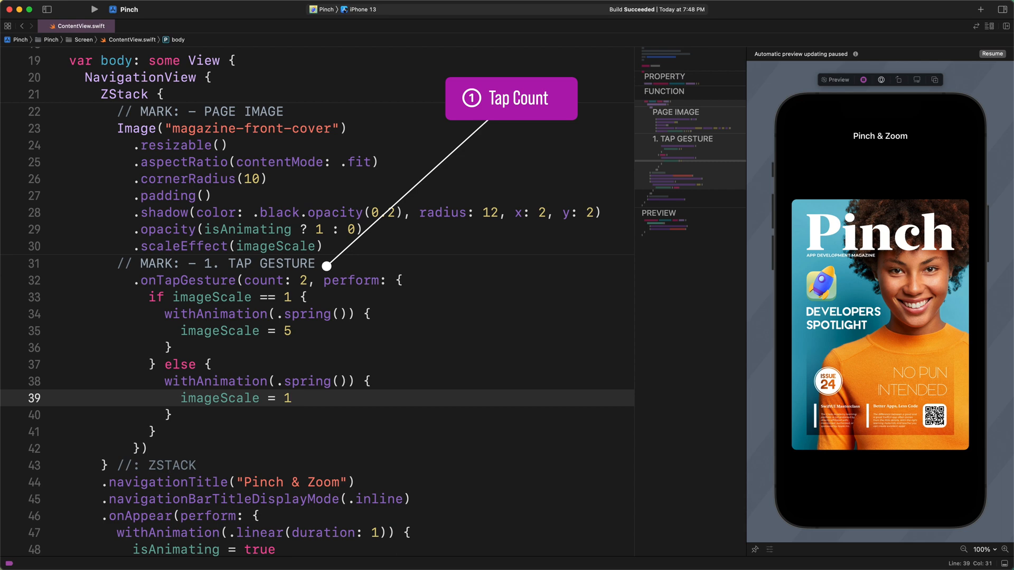
left_click(294, 398)
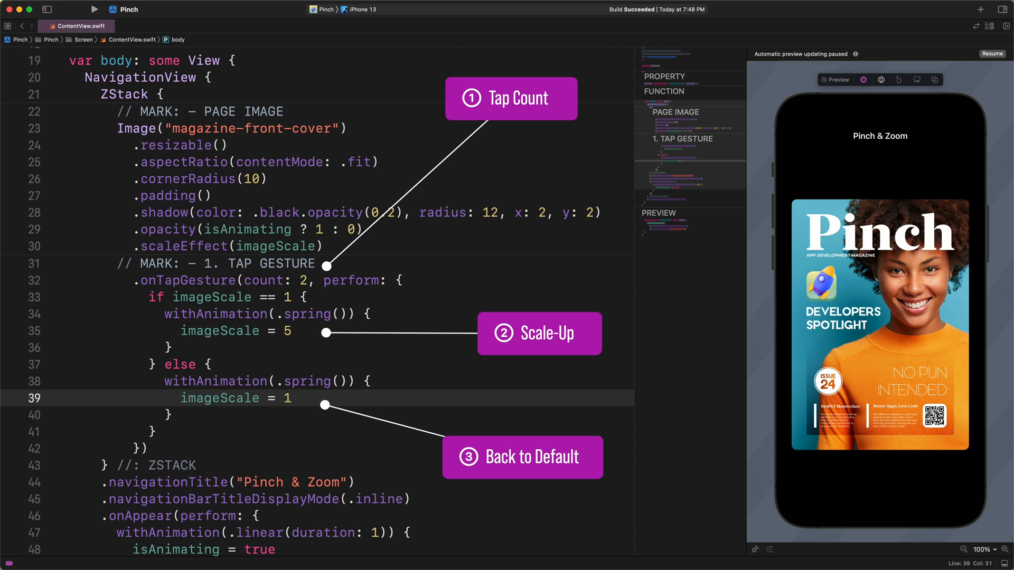
left_click(295, 398)
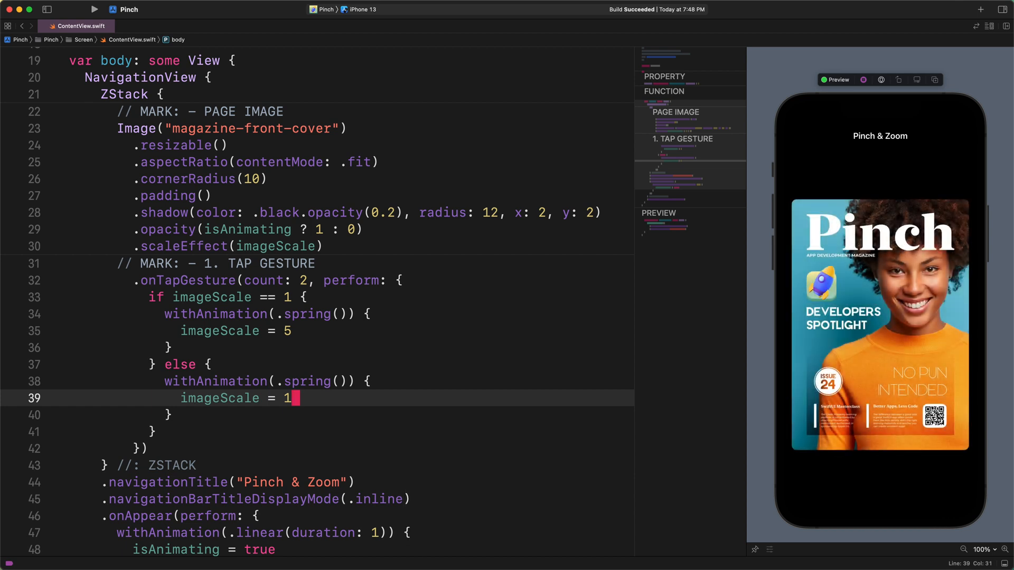
mouse_move(551, 154)
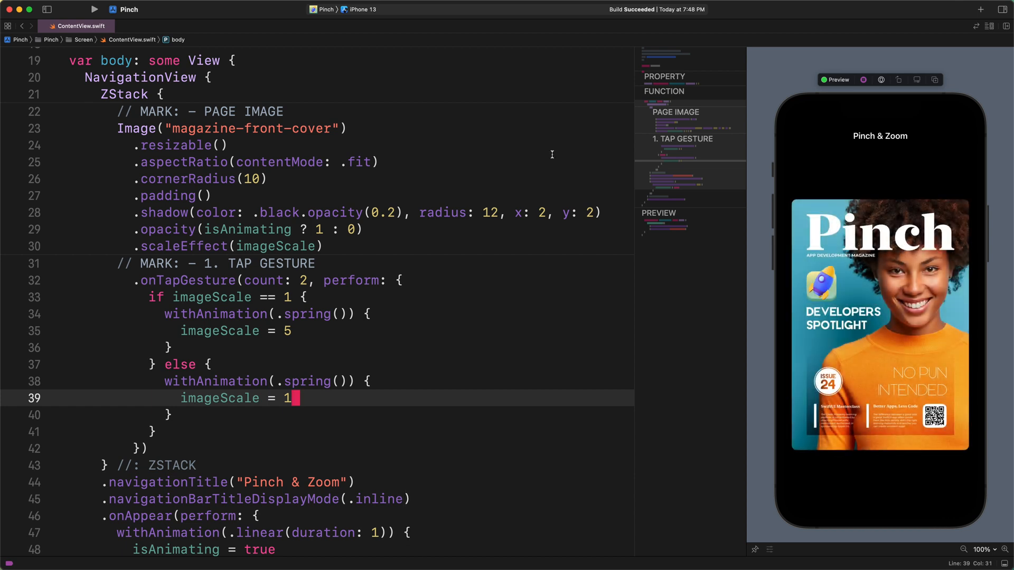
- Resume the live preview and double-tap the cover repeatedly, springing it between normal size and 5x zoom
left_click(894, 310)
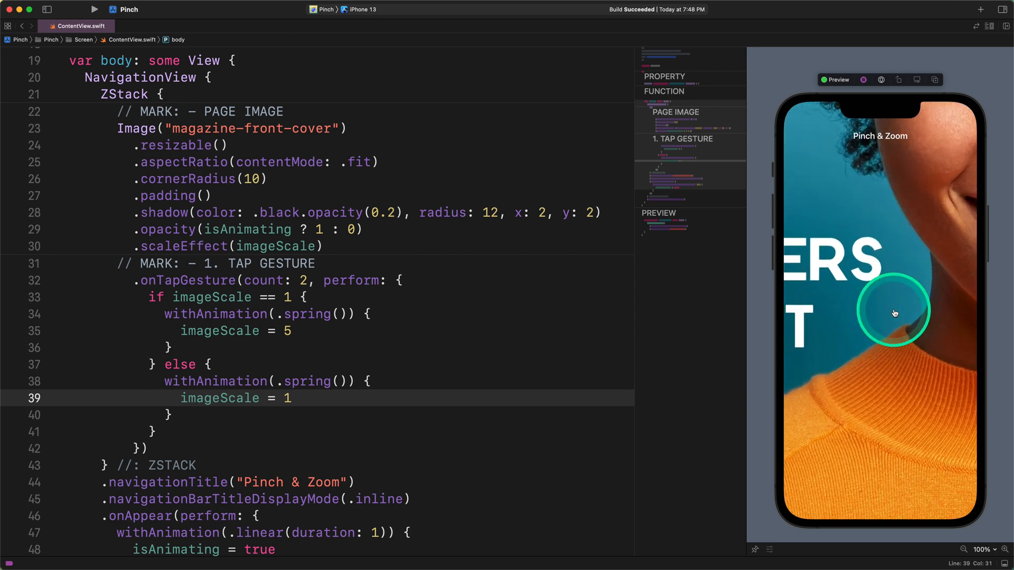
double_click(893, 313)
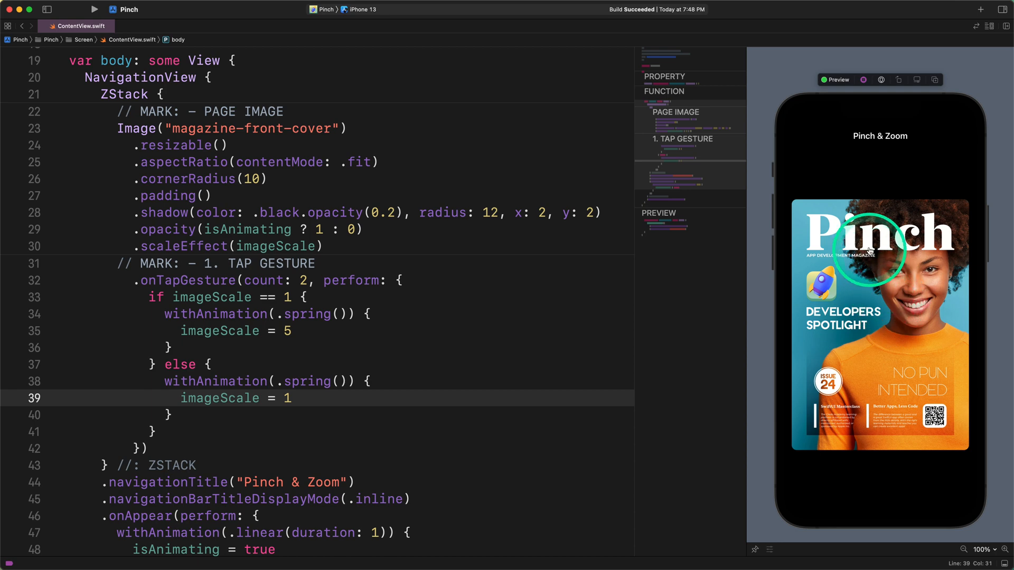
double_click(870, 249)
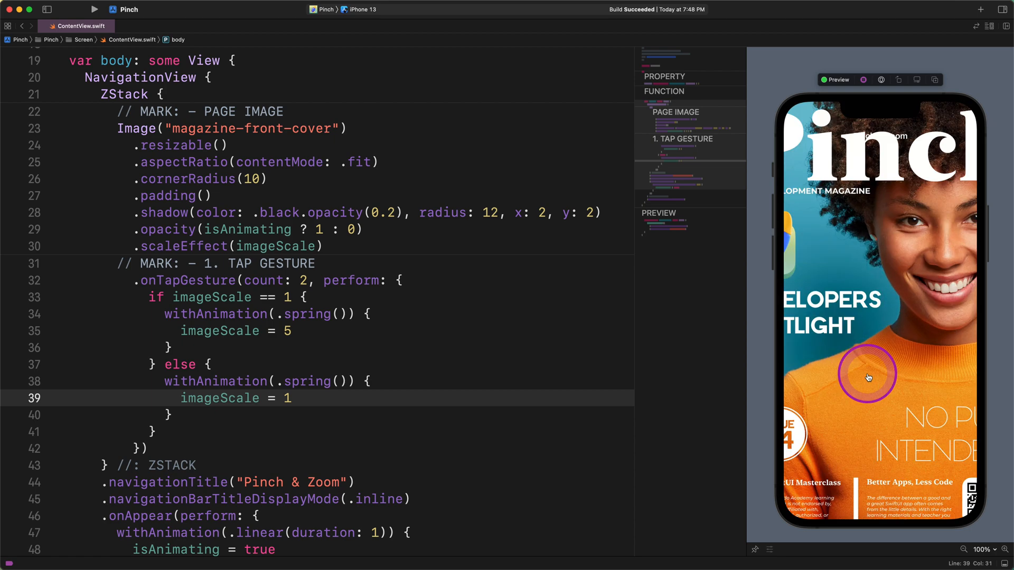
double_click(868, 377)
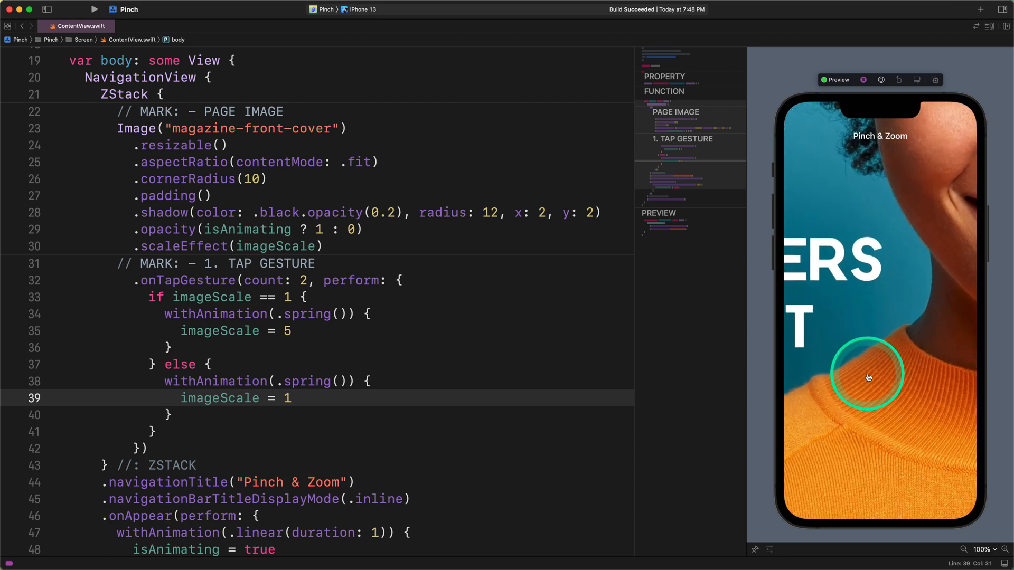
double_click(868, 377)
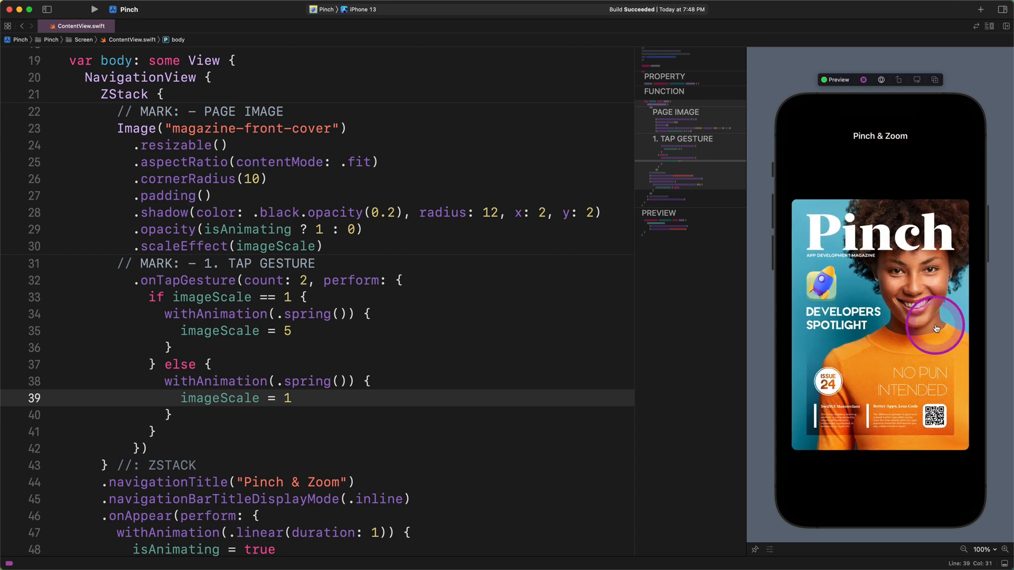
double_click(935, 325)
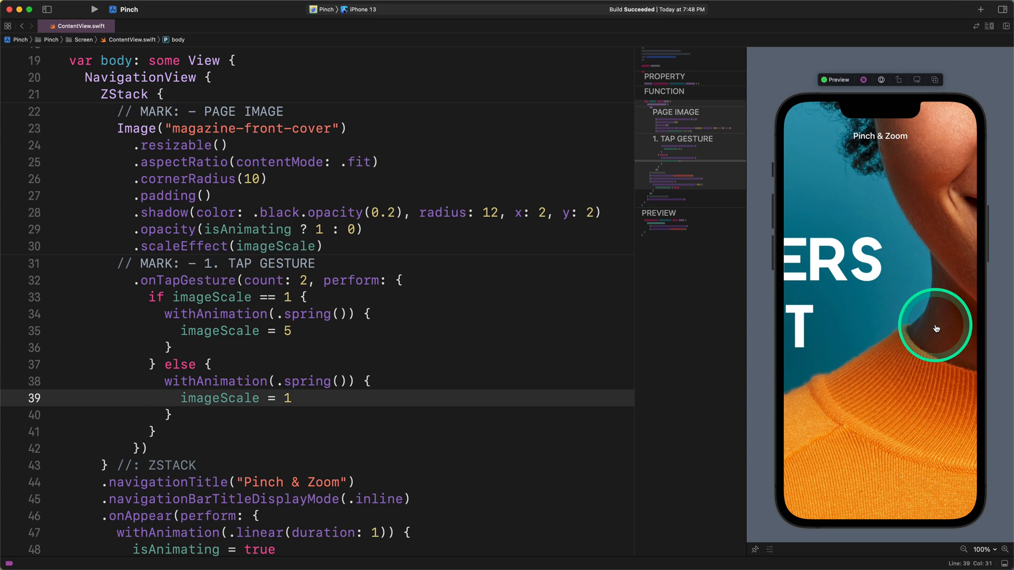